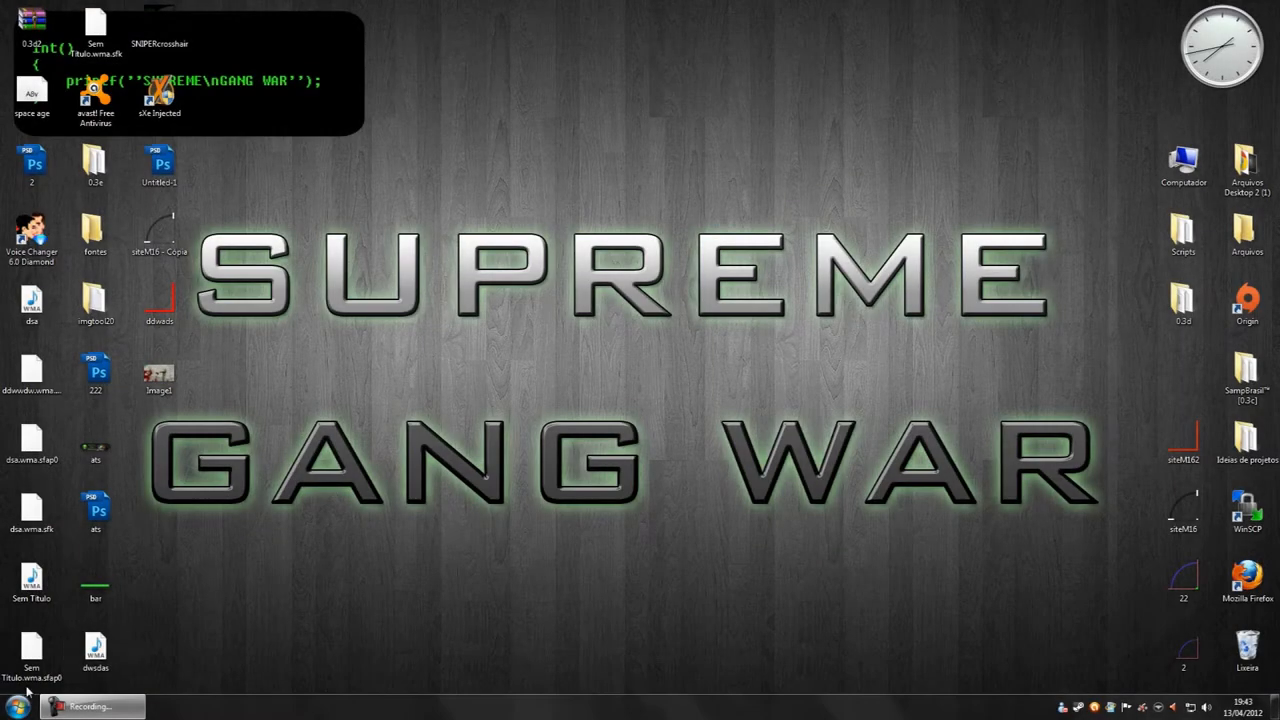
Run ipconfig in Command Prompt to show IPv4 192.168.0.110 and gateway 192.168.0.1.
{"action": "left_click", "coordinate": [17, 705]}
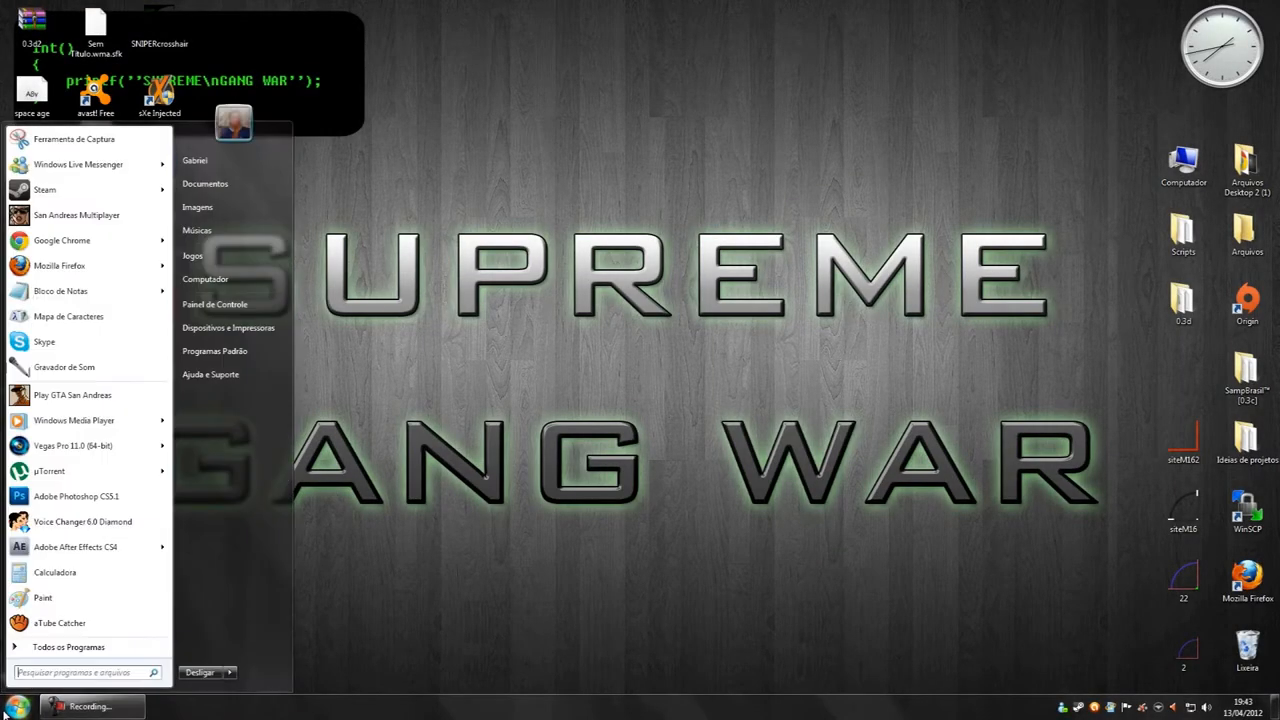
{"action": "mouse_move", "coordinate": [337, 446]}
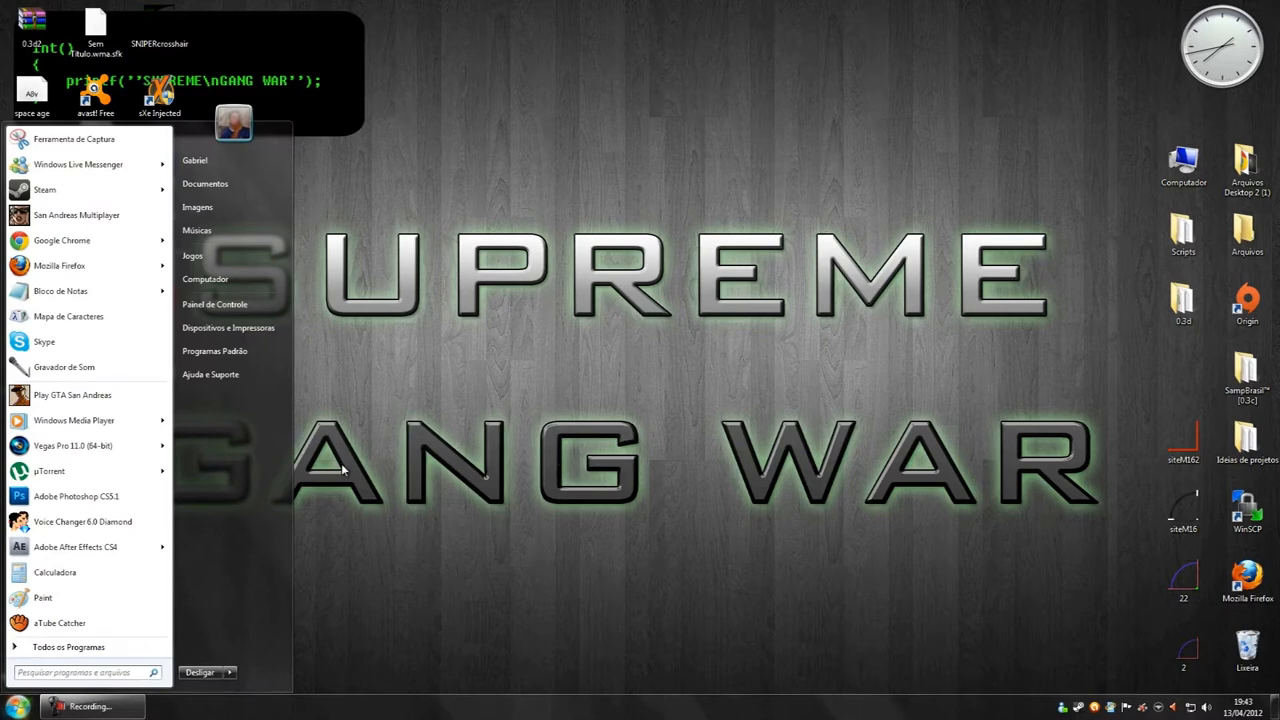
{"action": "mouse_move", "coordinate": [202, 413]}
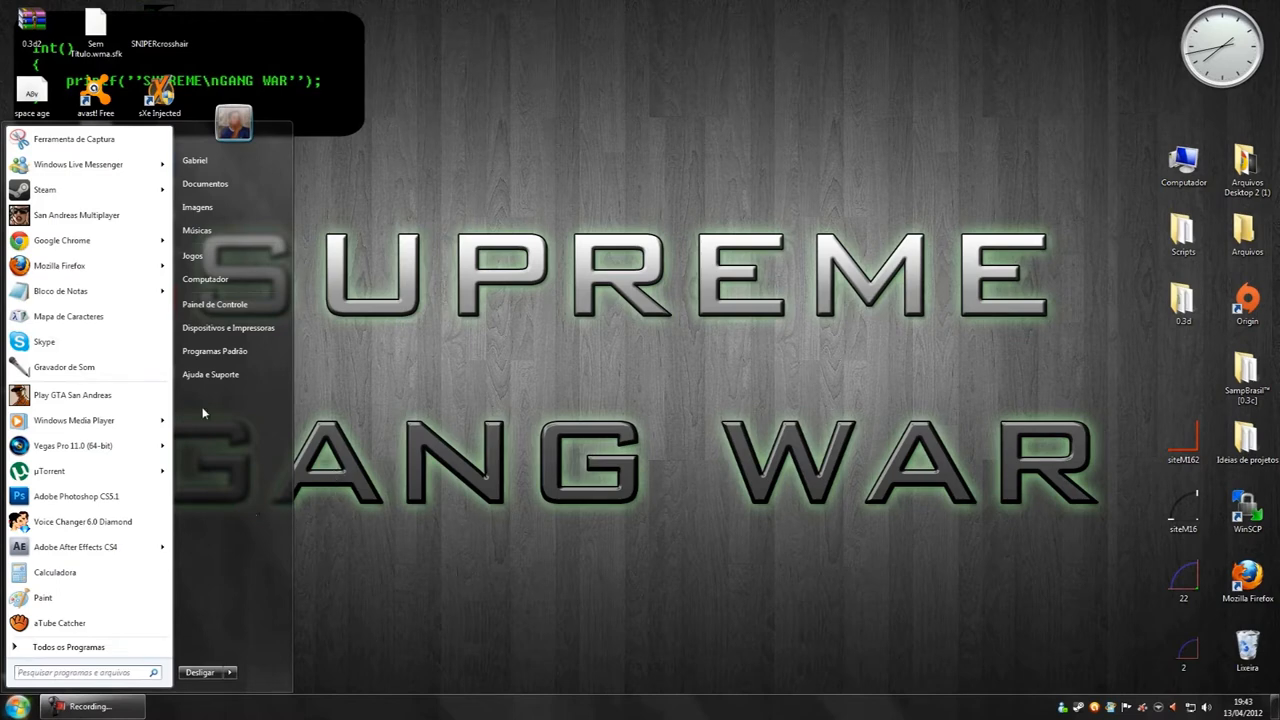
{"action": "mouse_move", "coordinate": [378, 394]}
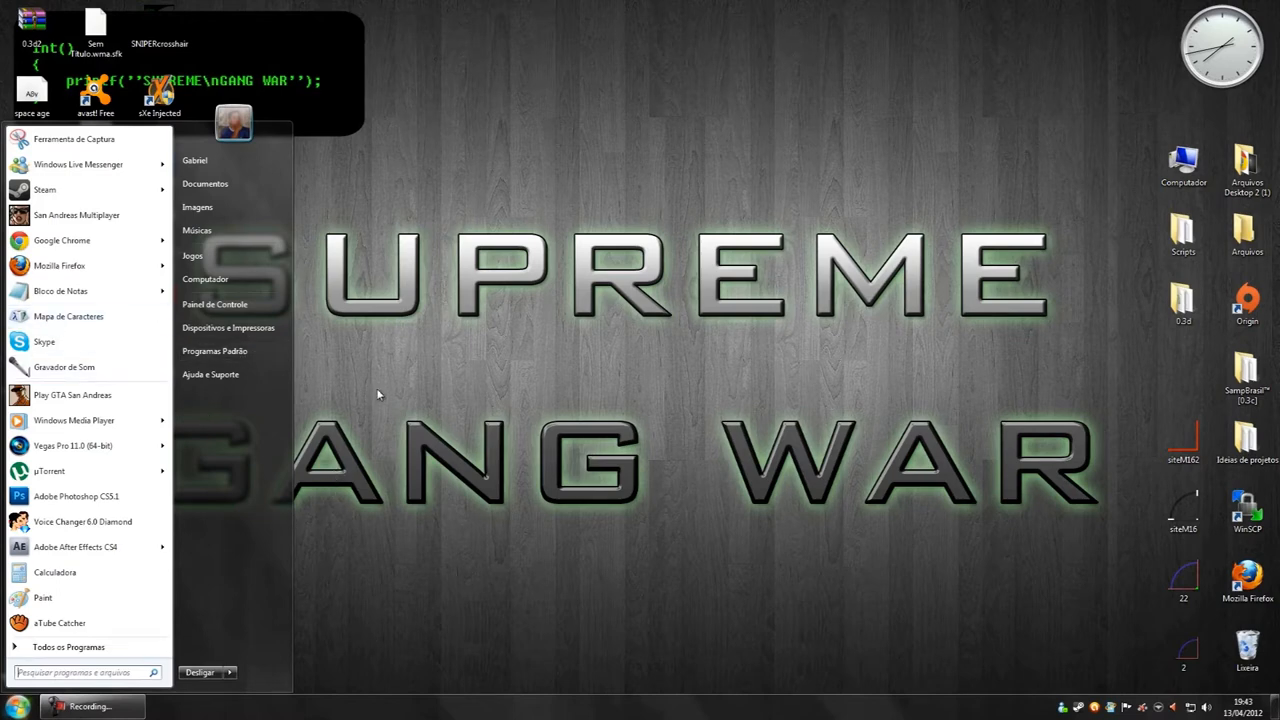
{"action": "mouse_move", "coordinate": [354, 404]}
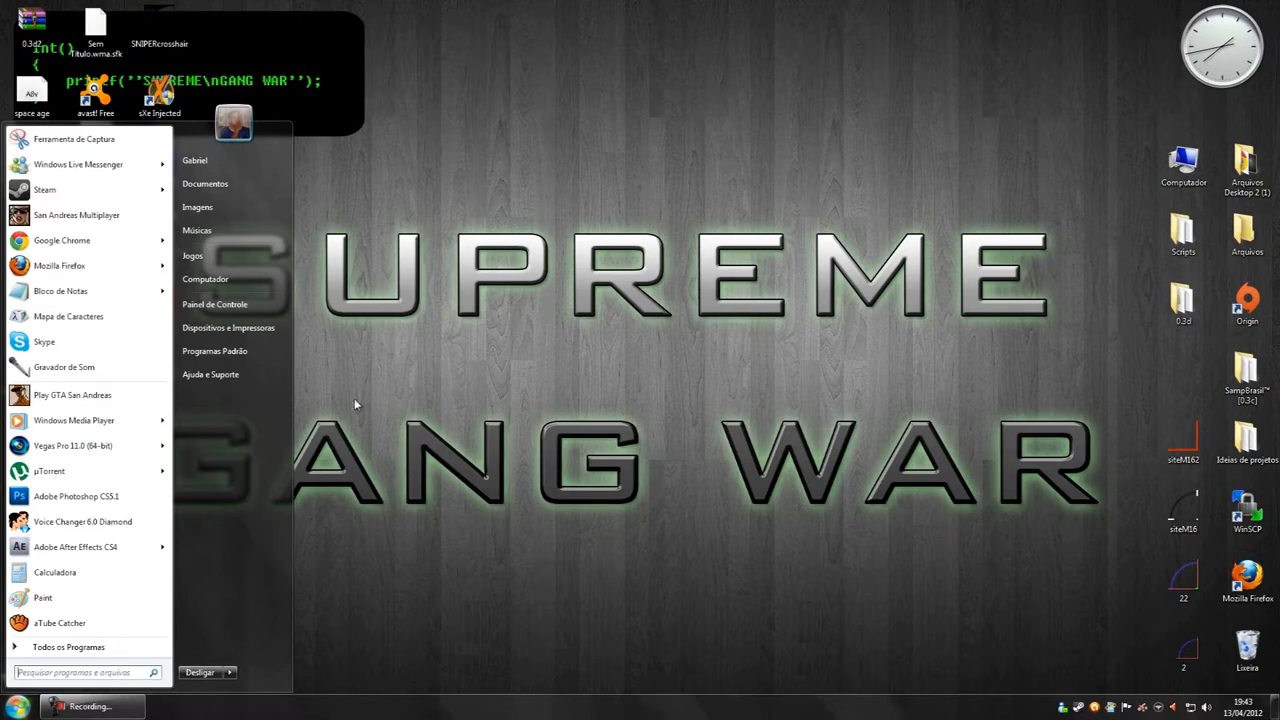
{"action": "mouse_move", "coordinate": [350, 410]}
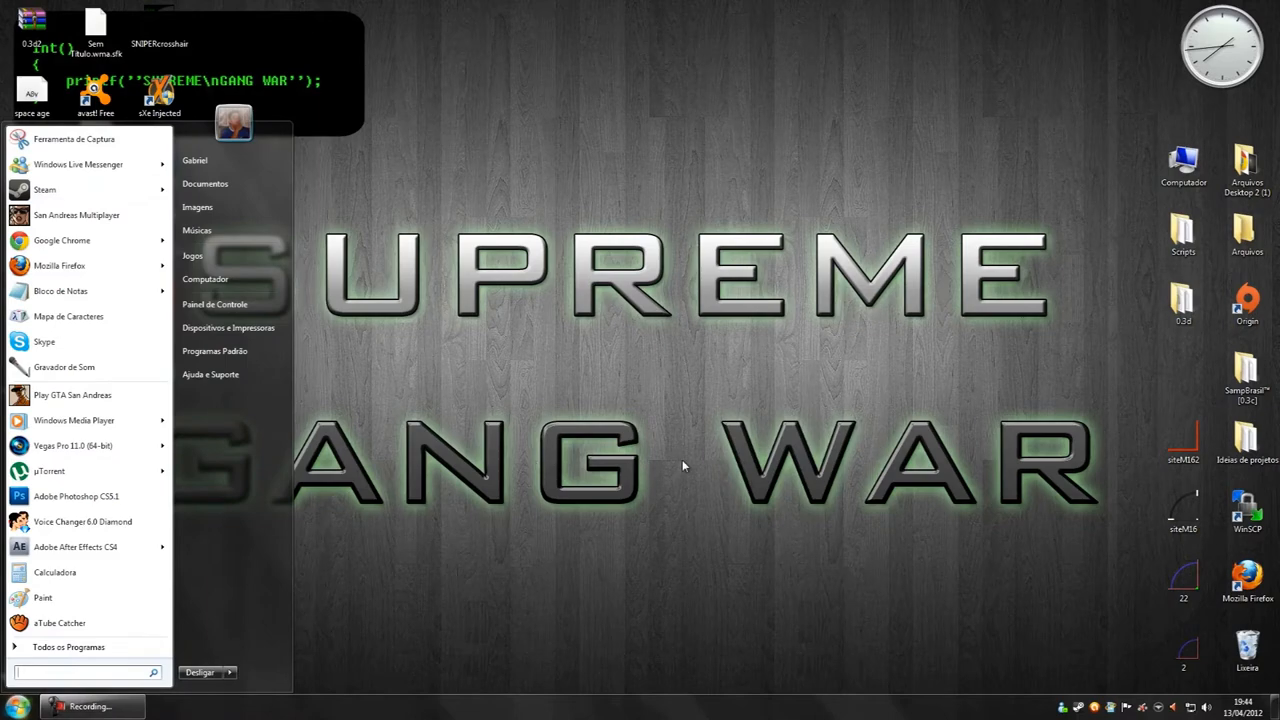
{"action": "left_click", "coordinate": [685, 466]}
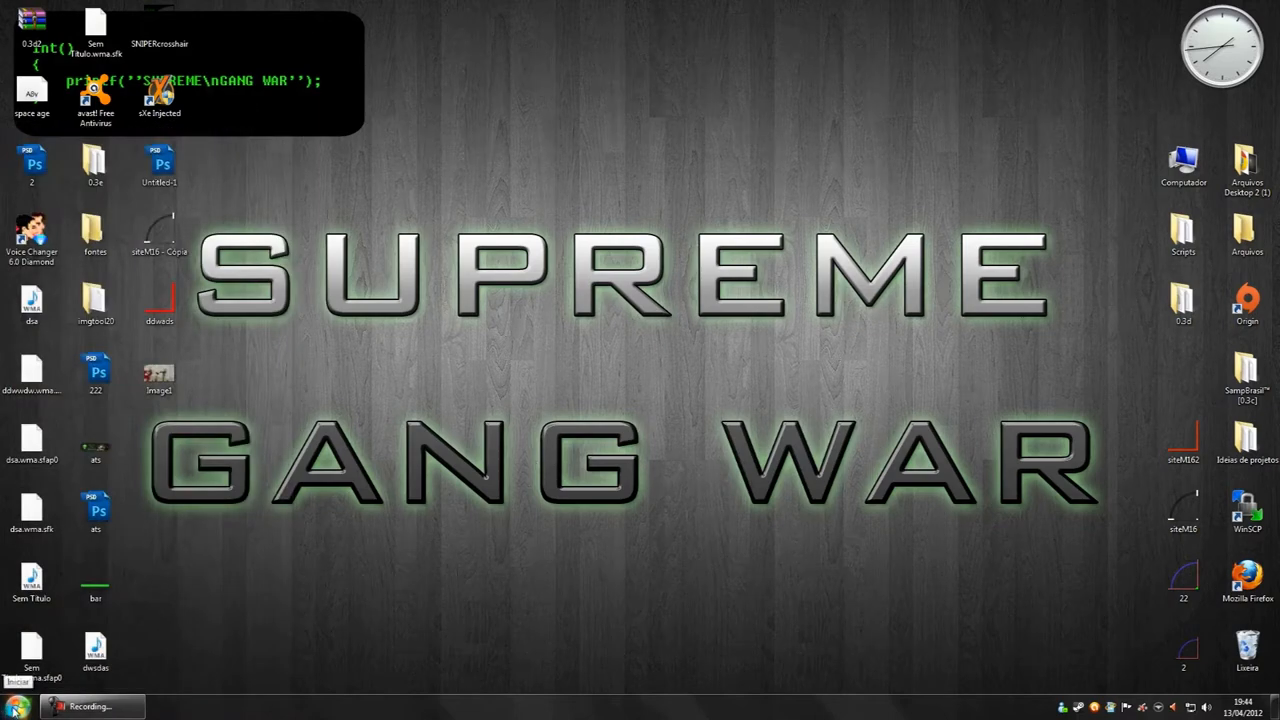
{"action": "left_click", "coordinate": [17, 706]}
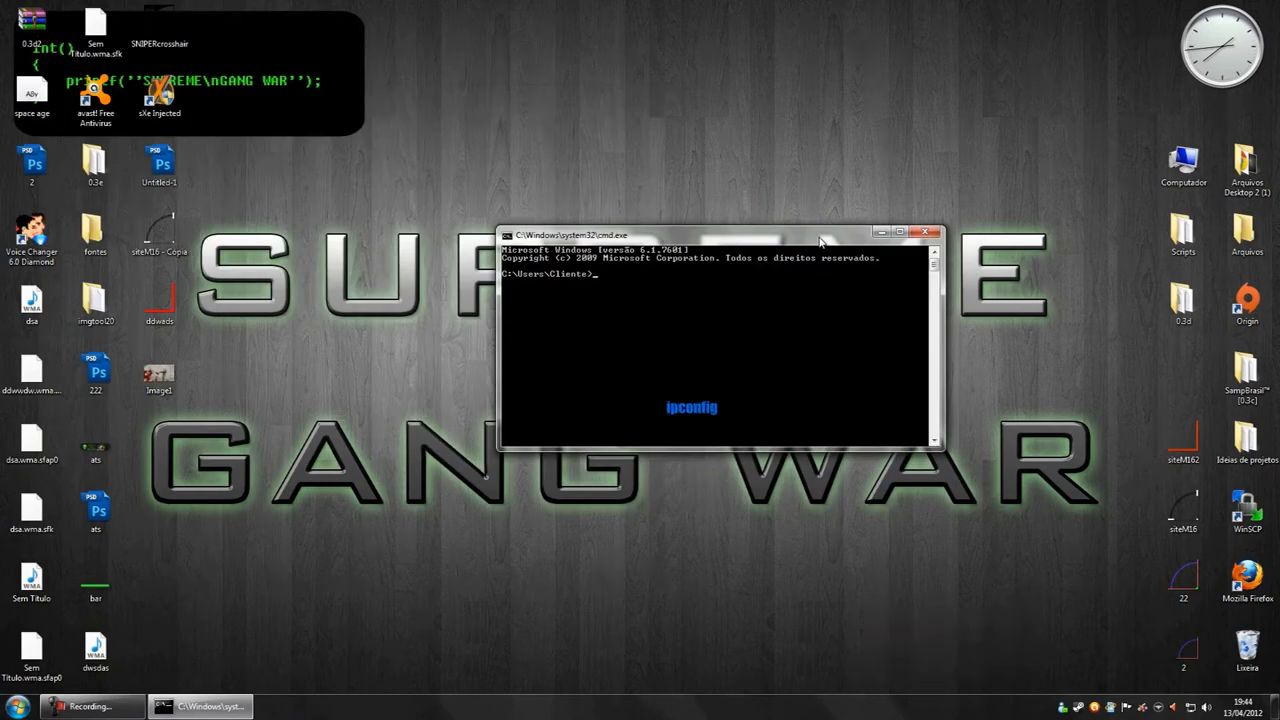
{"action": "type", "text": "ipconfig"}
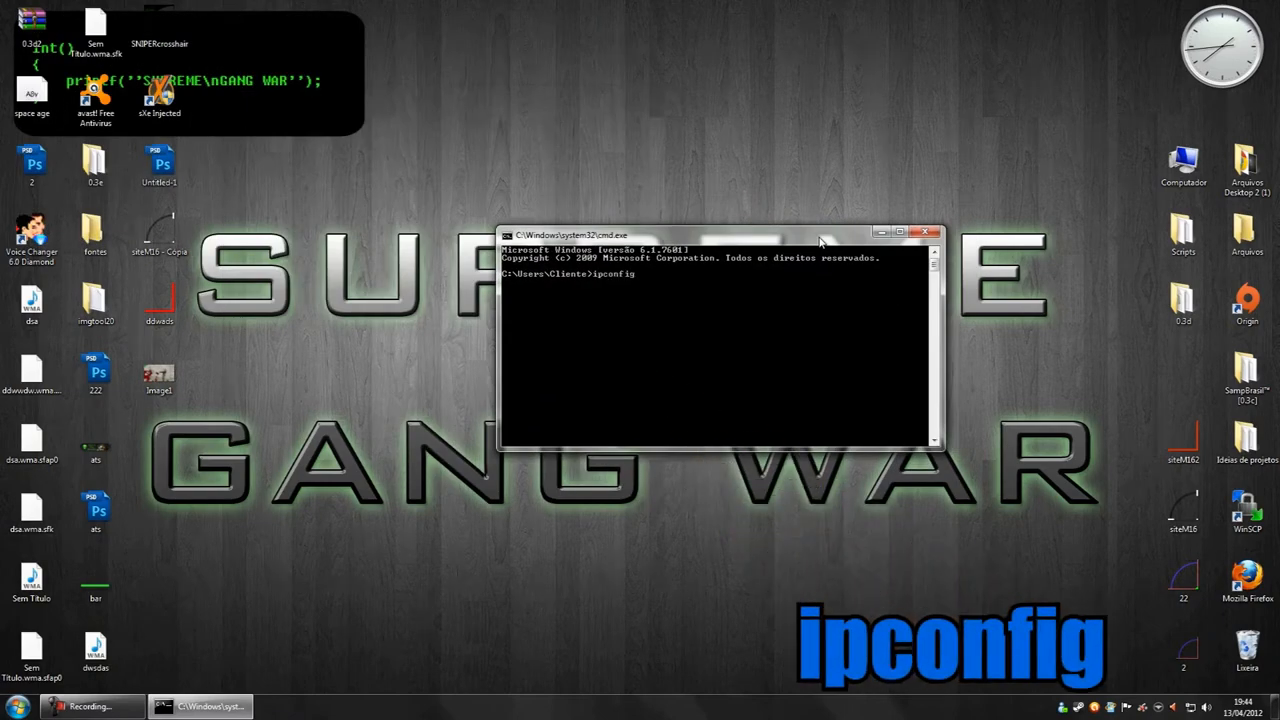
{"action": "key", "text": "Return"}
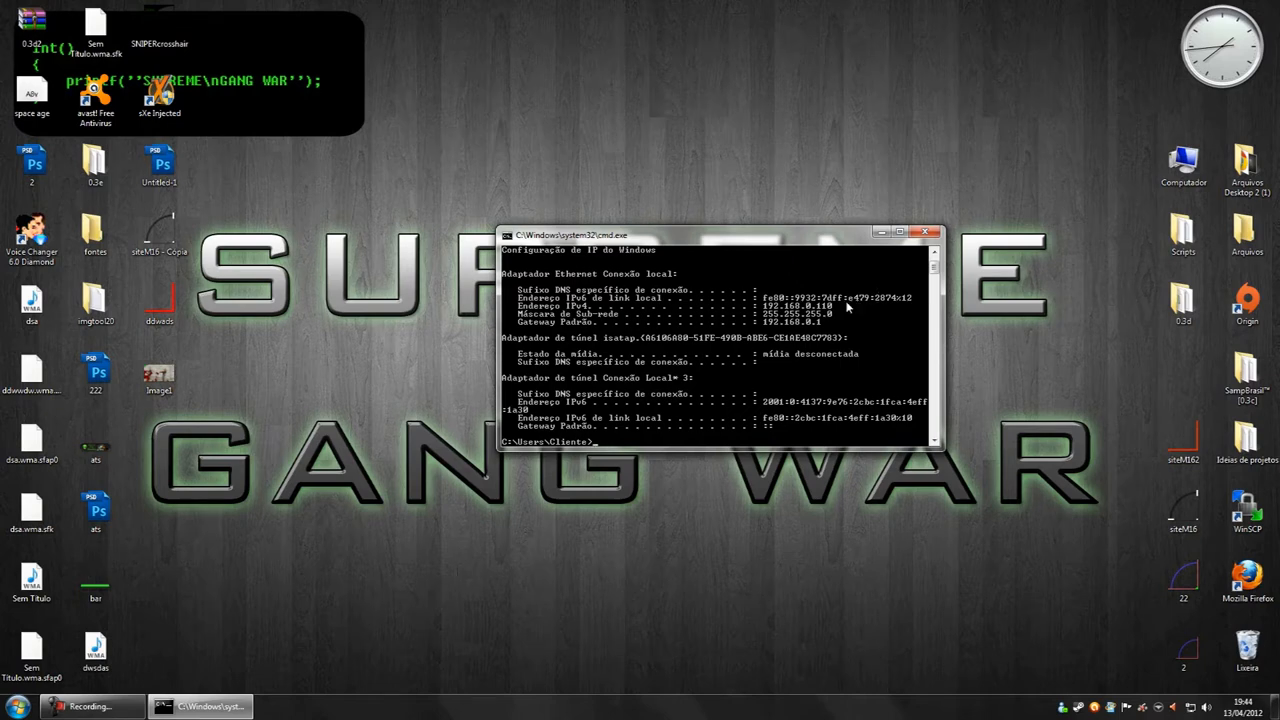
{"action": "mouse_move", "coordinate": [480, 312]}
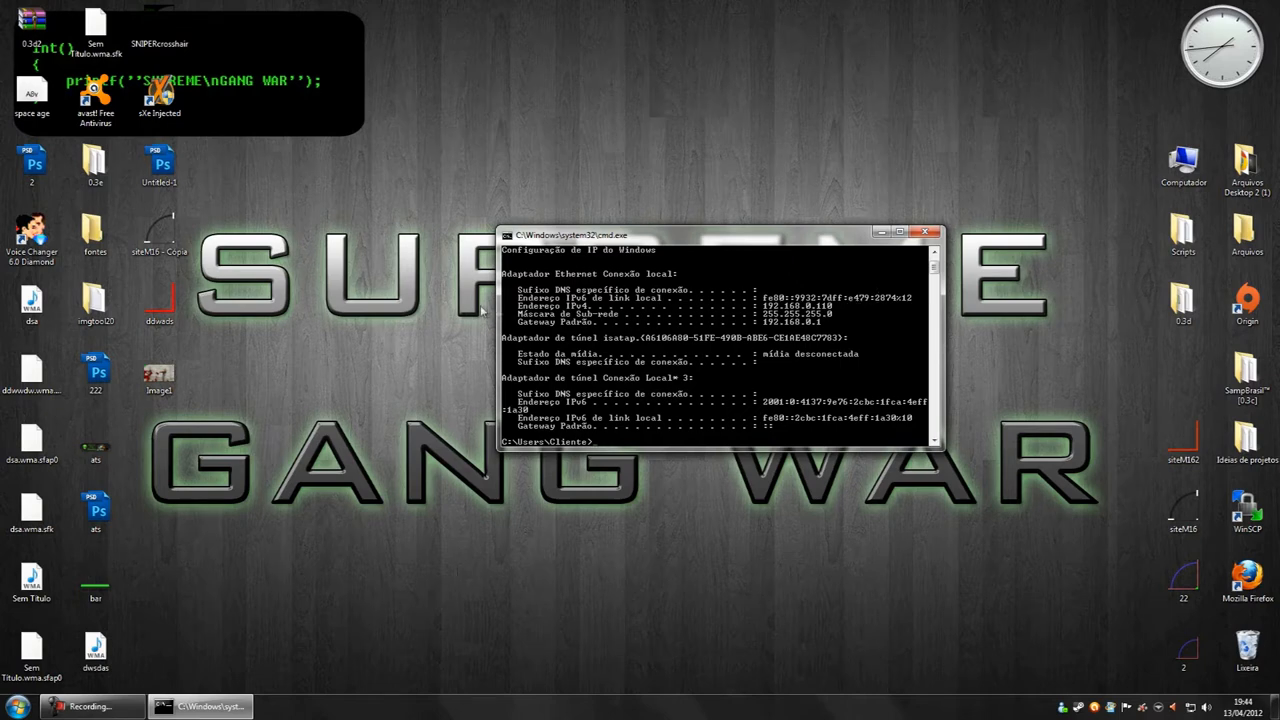
{"action": "mouse_move", "coordinate": [588, 313]}
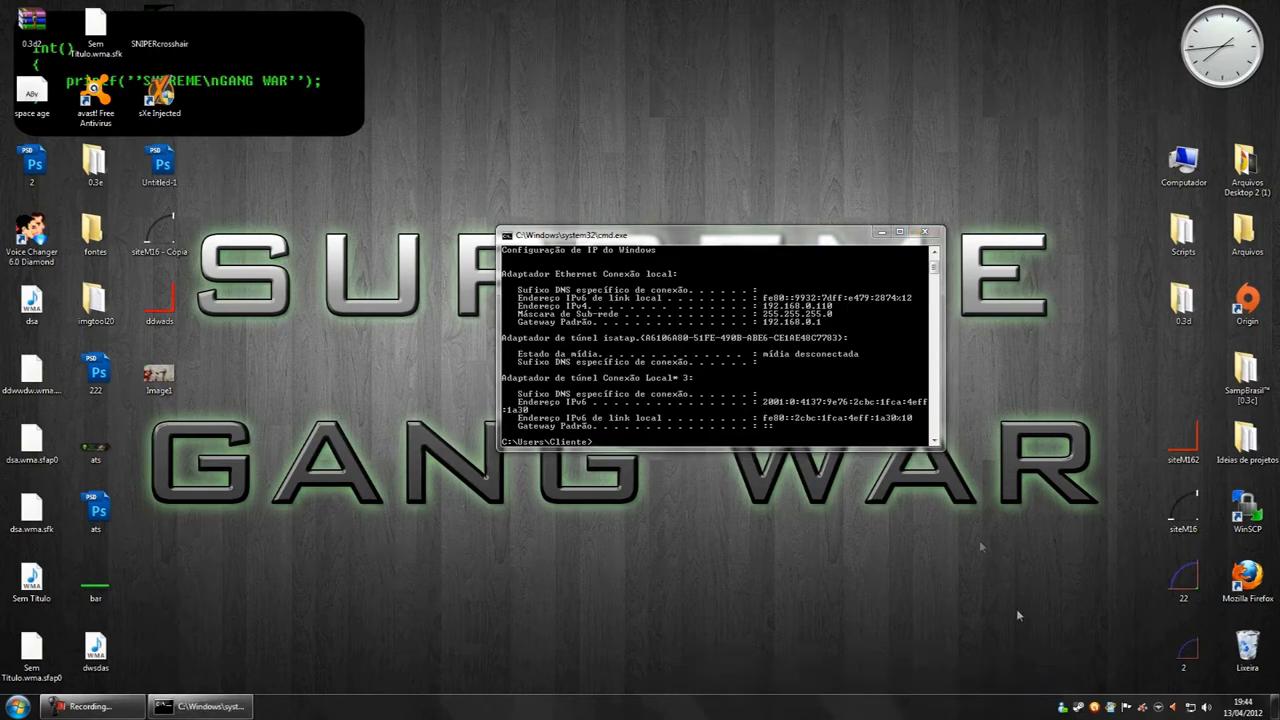
{"action": "mouse_move", "coordinate": [775, 320]}
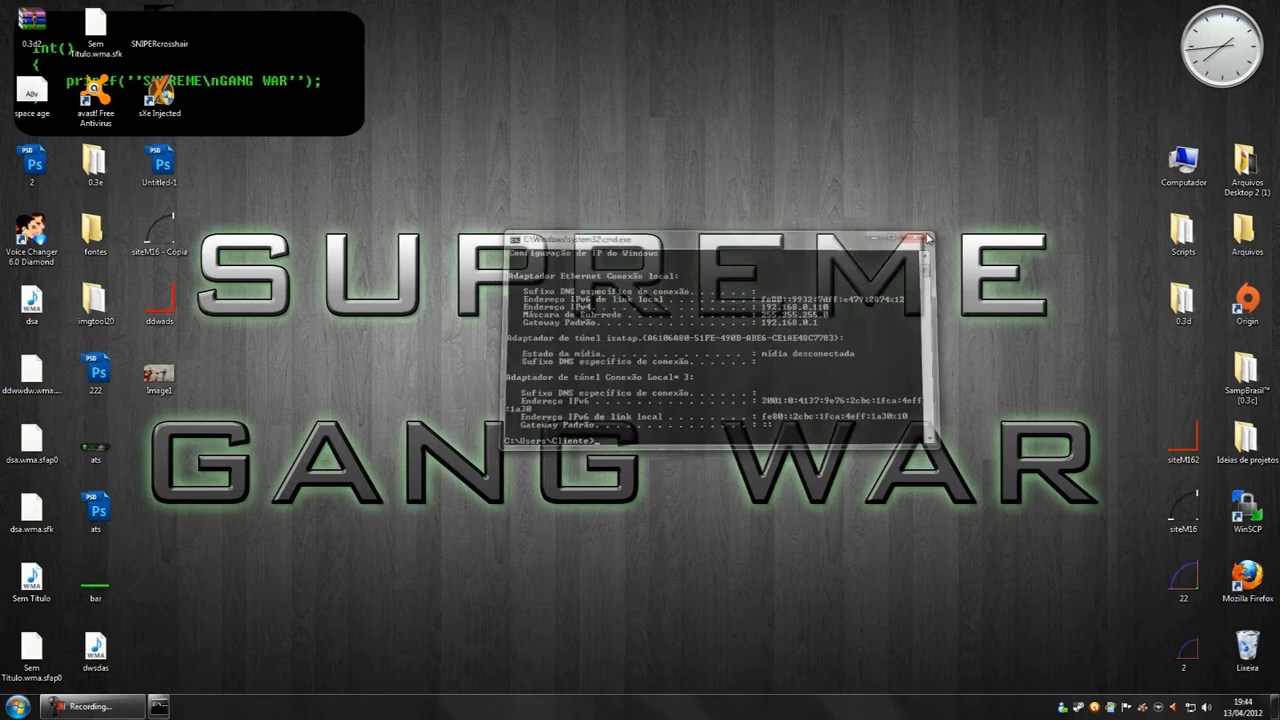
Load the router page at 192.168.0.1 in Chrome and log in as admin.
{"action": "left_click", "coordinate": [18, 706]}
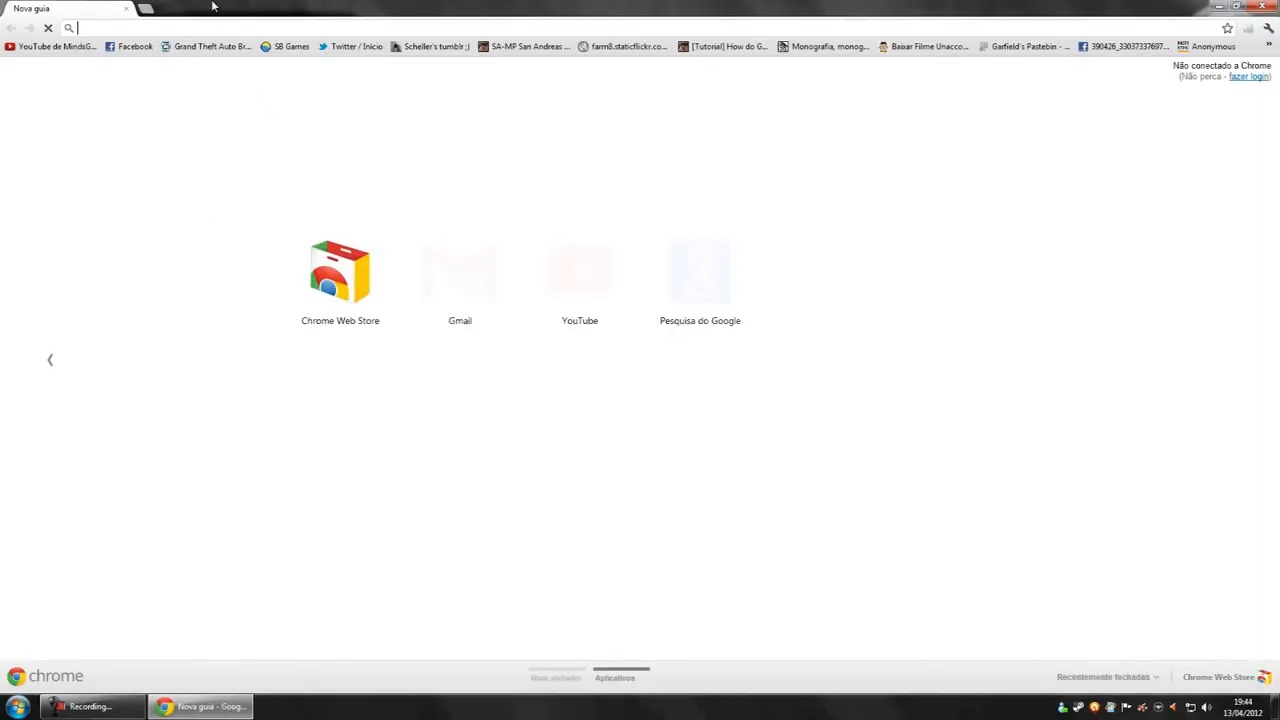
{"action": "type", "text": "192.168.0.1"}
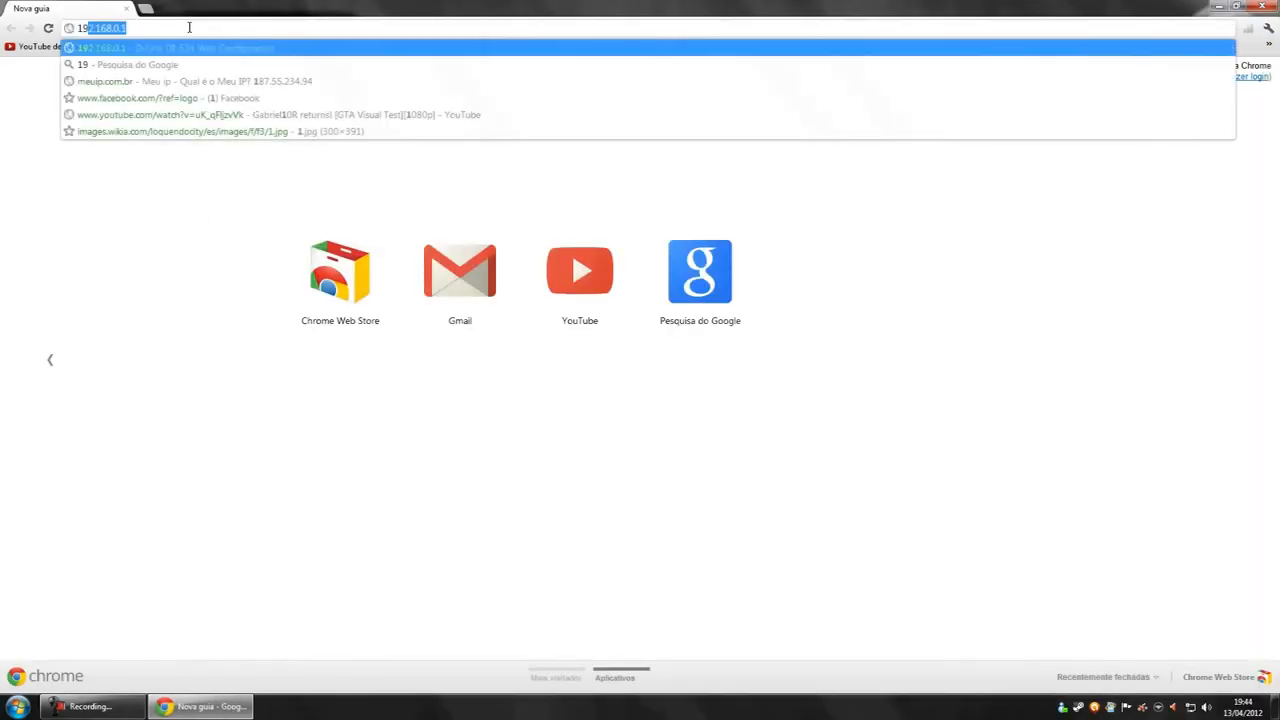
{"action": "type", "text": "192.168.0.1"}
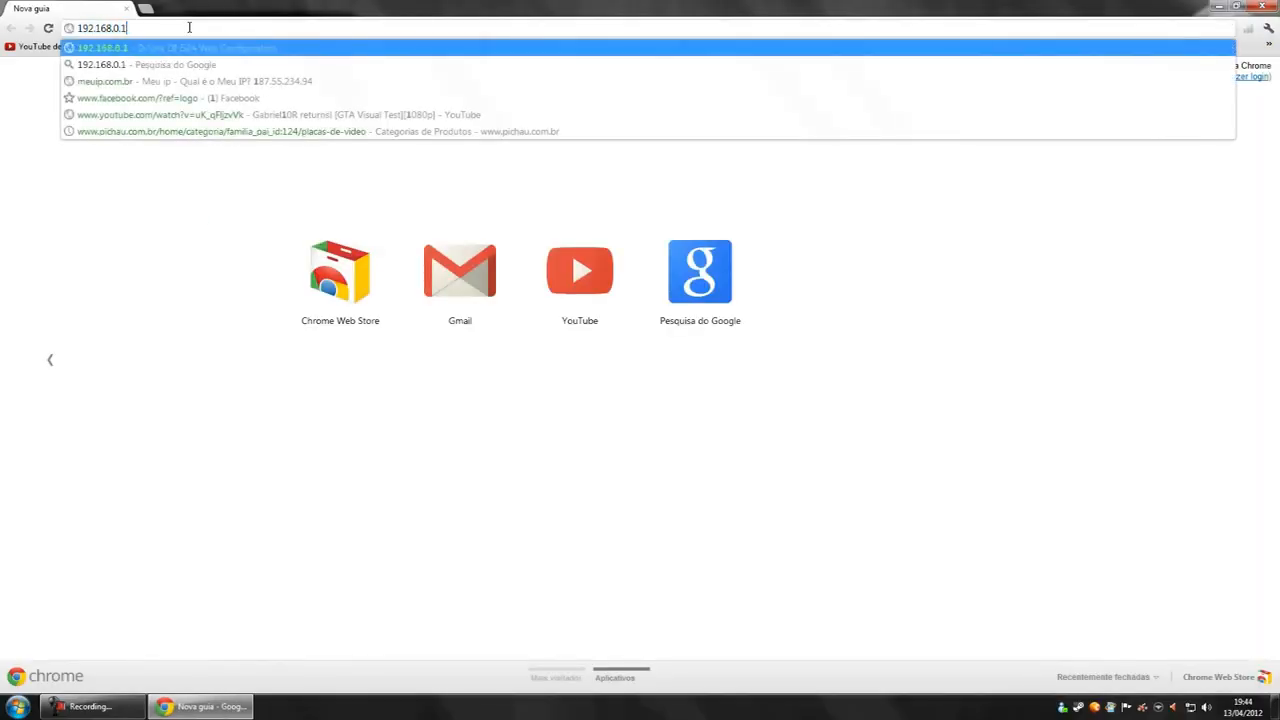
{"action": "key", "text": "Return"}
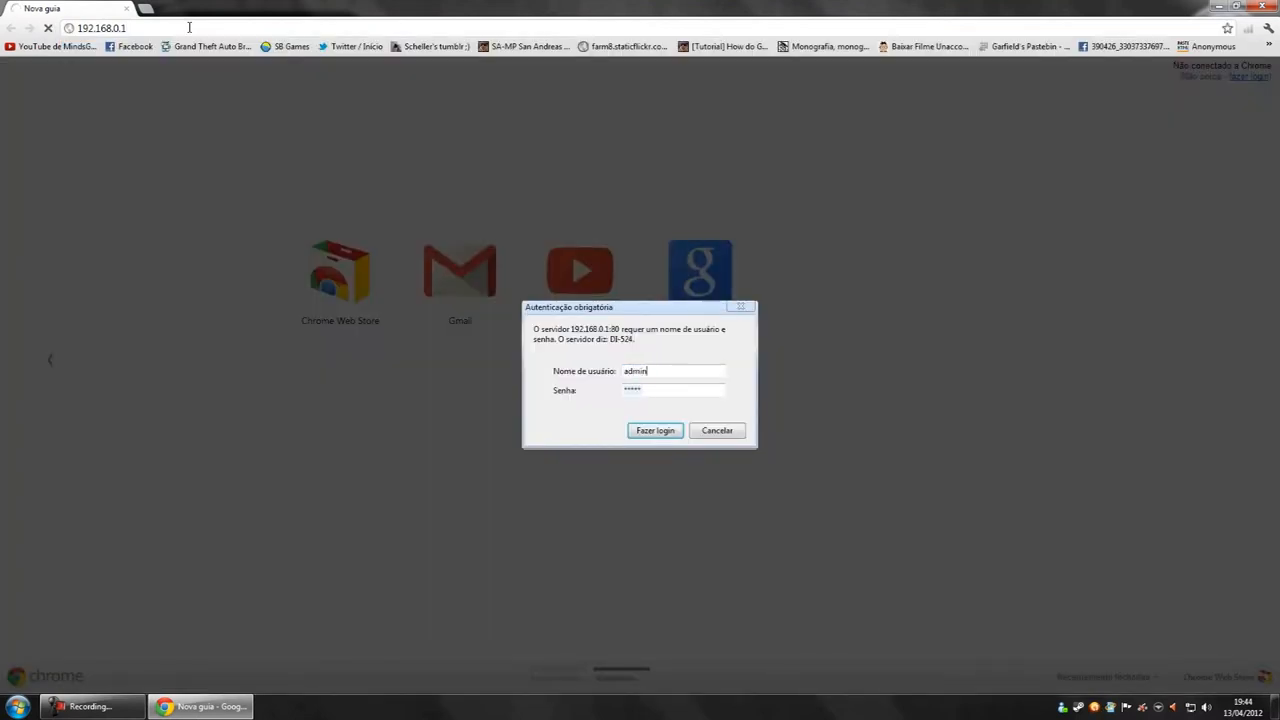
{"action": "left_click", "coordinate": [655, 430]}
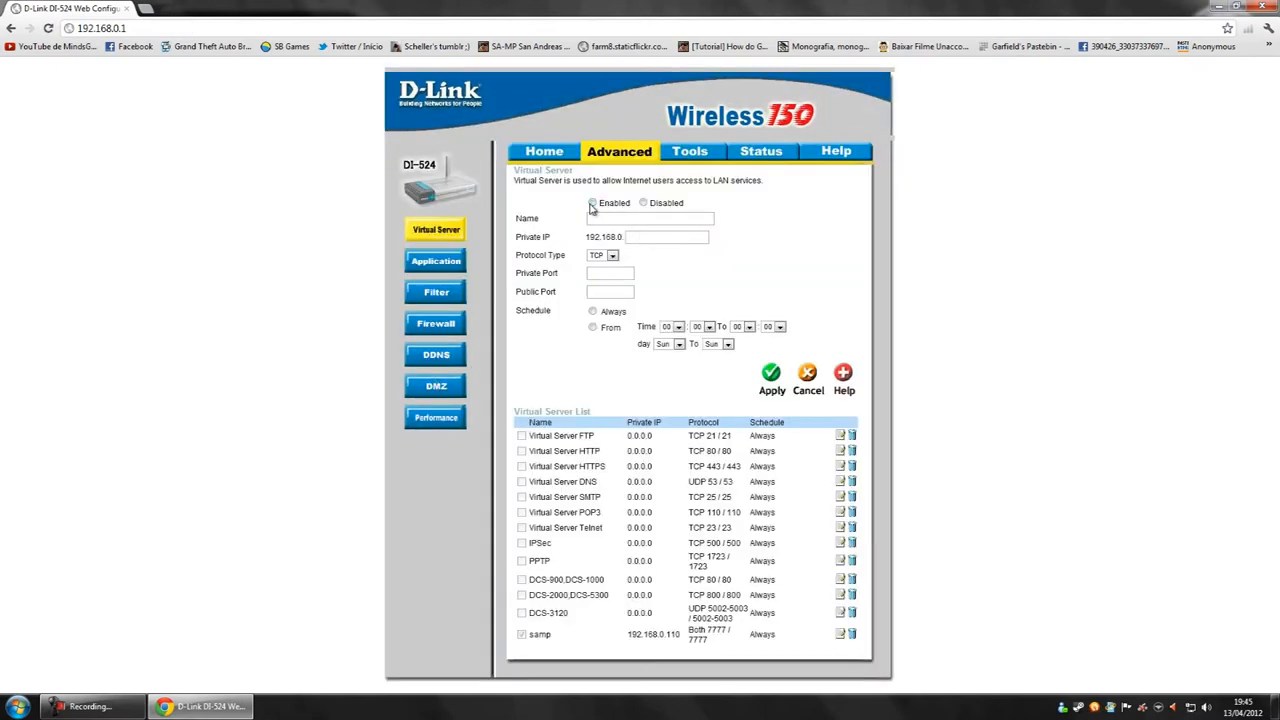
Create the samp rule for 192.168.0.110, protocol Both, ports 7777/7777, and apply it.
{"action": "left_click", "coordinate": [592, 203]}
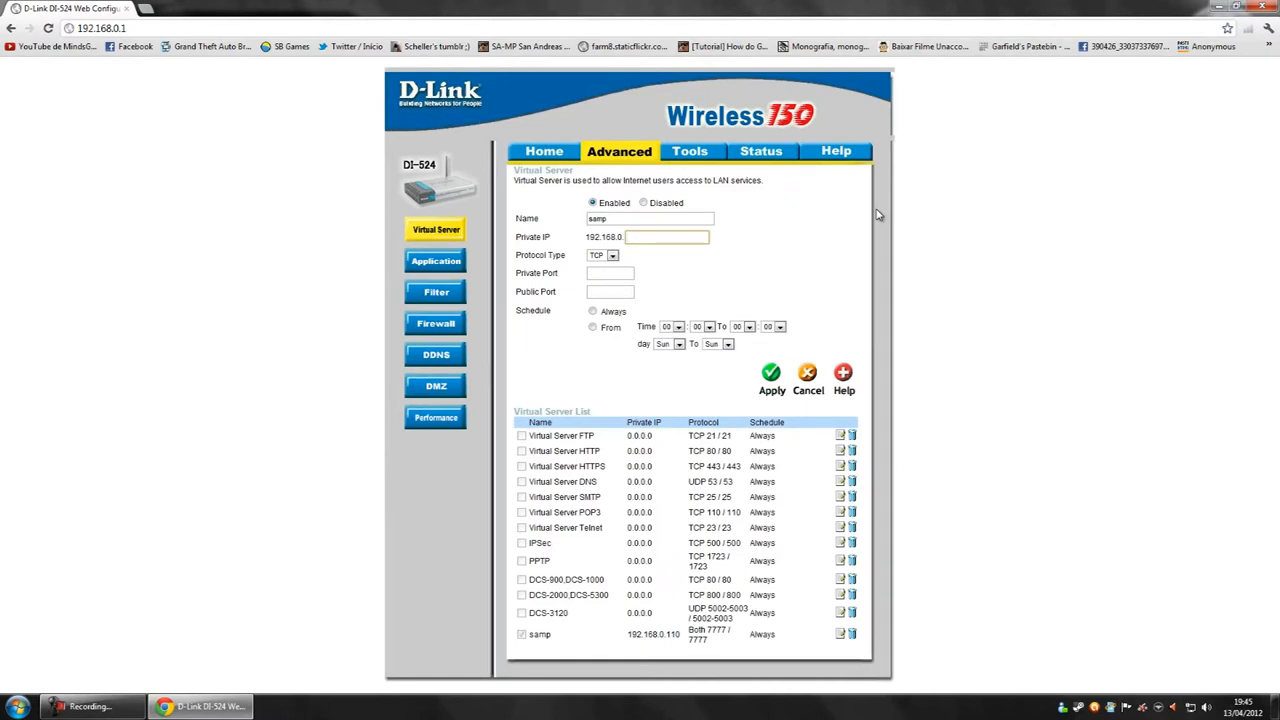
{"action": "type", "text": "110"}
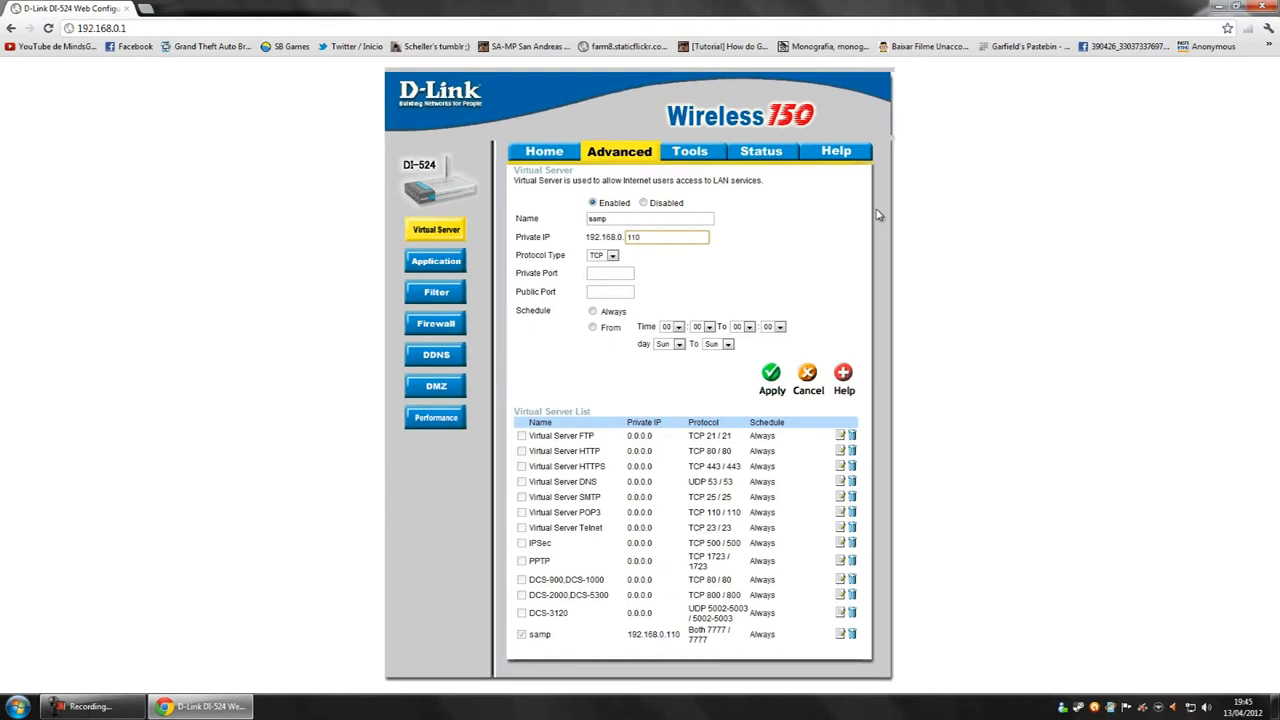
{"action": "left_click", "coordinate": [612, 255]}
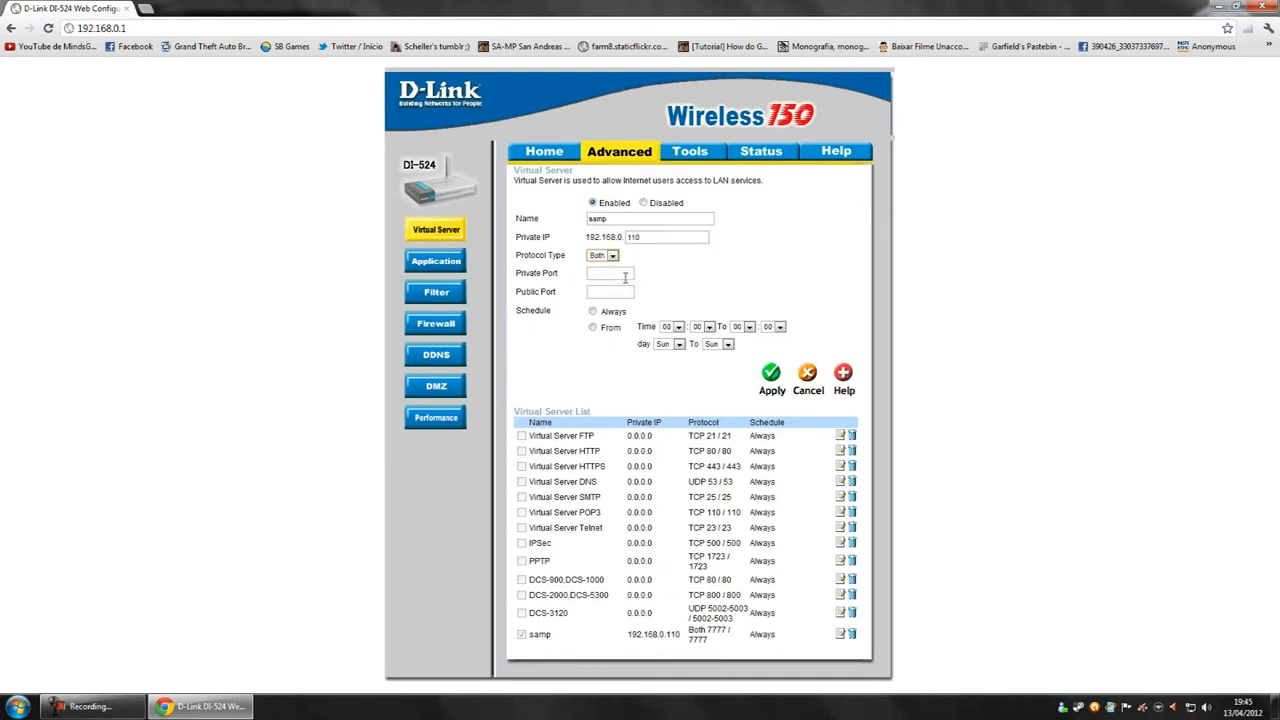
{"action": "left_click", "coordinate": [611, 255]}
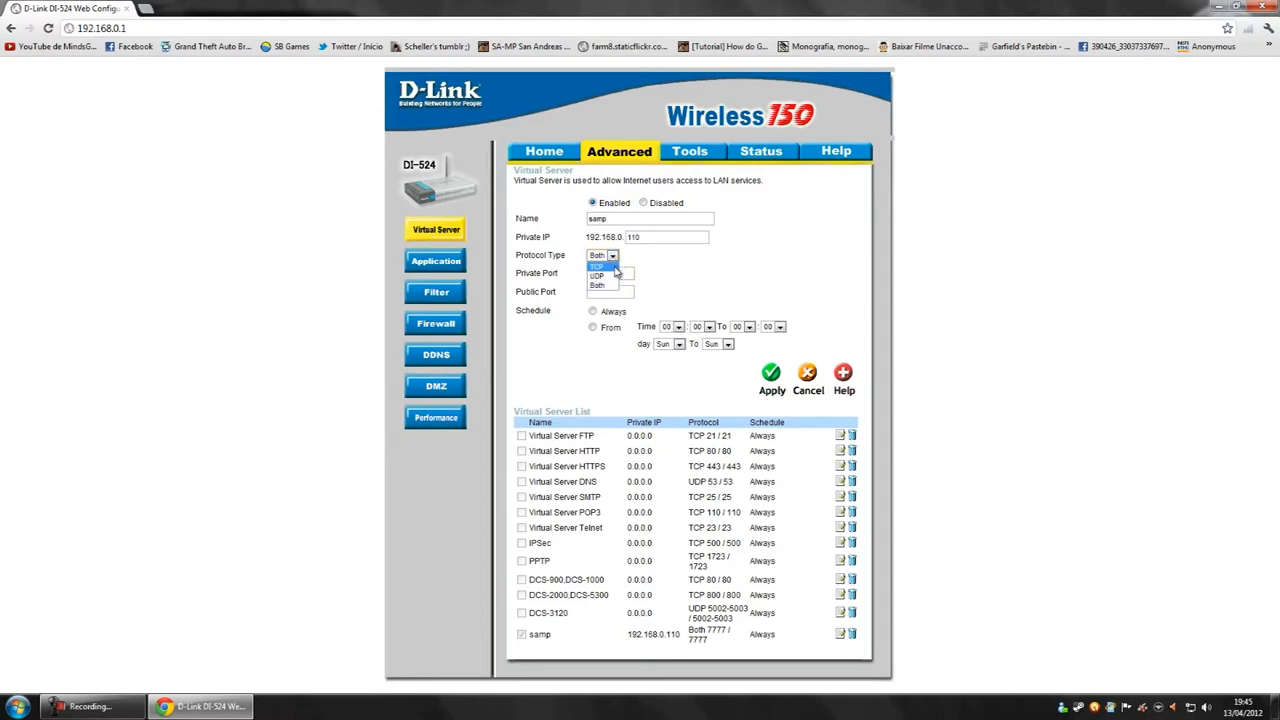
{"action": "left_click", "coordinate": [596, 275]}
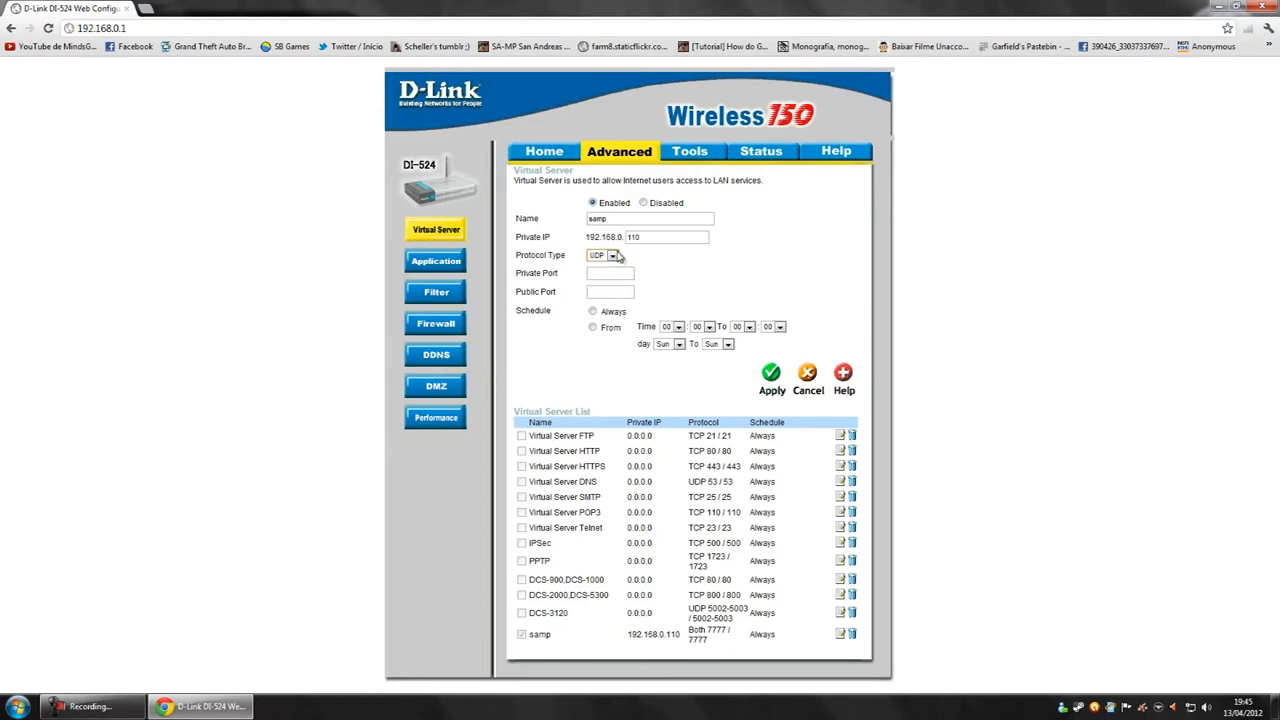
{"action": "left_click", "coordinate": [611, 255]}
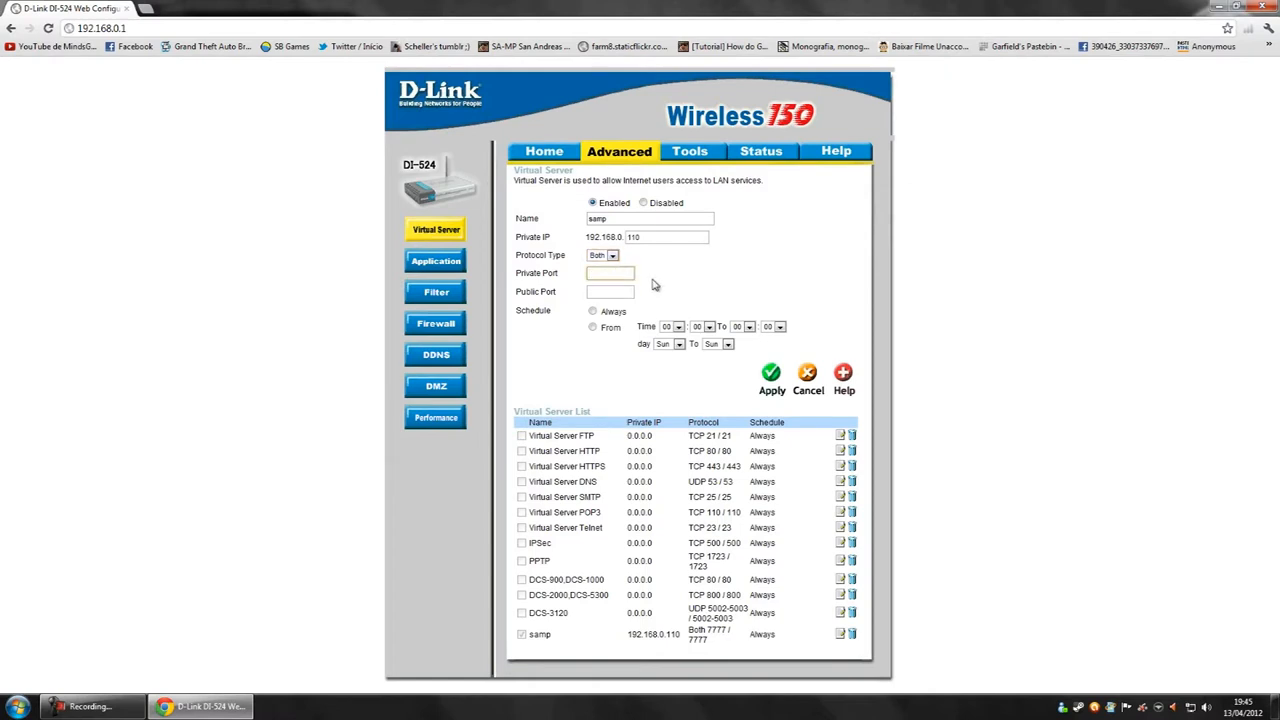
{"action": "type", "text": "77"}
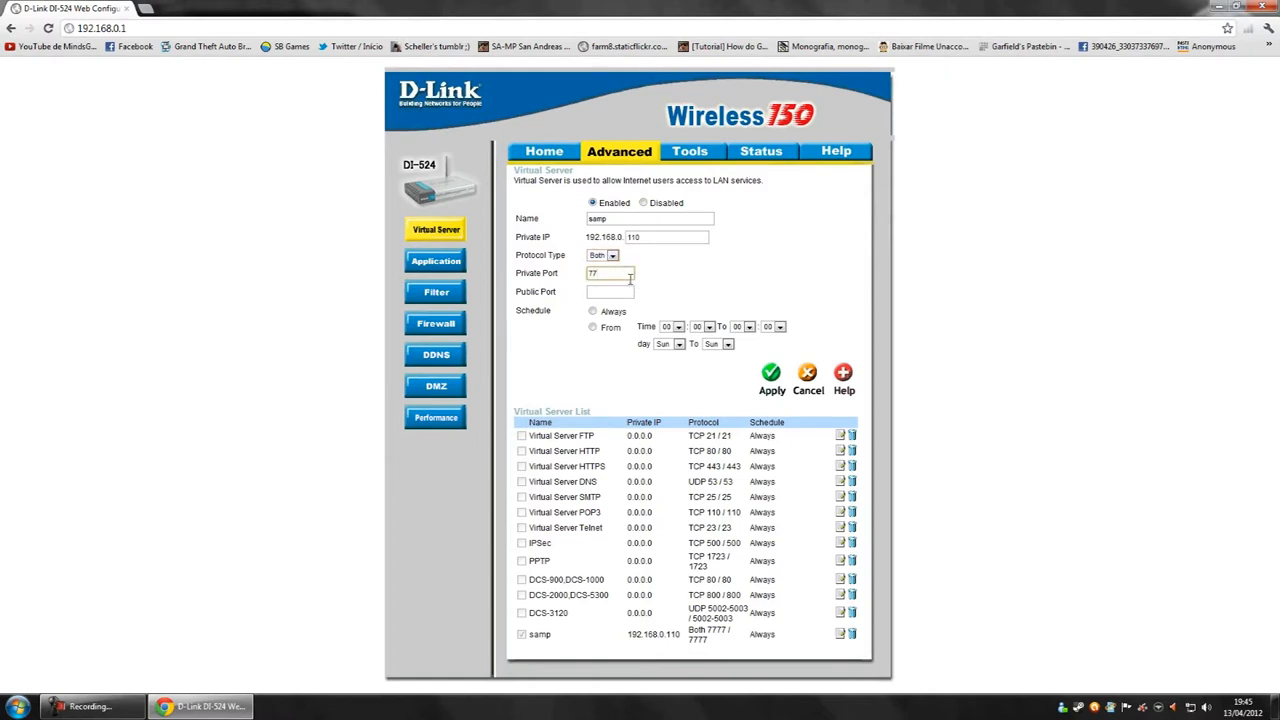
{"action": "type", "text": "7777"}
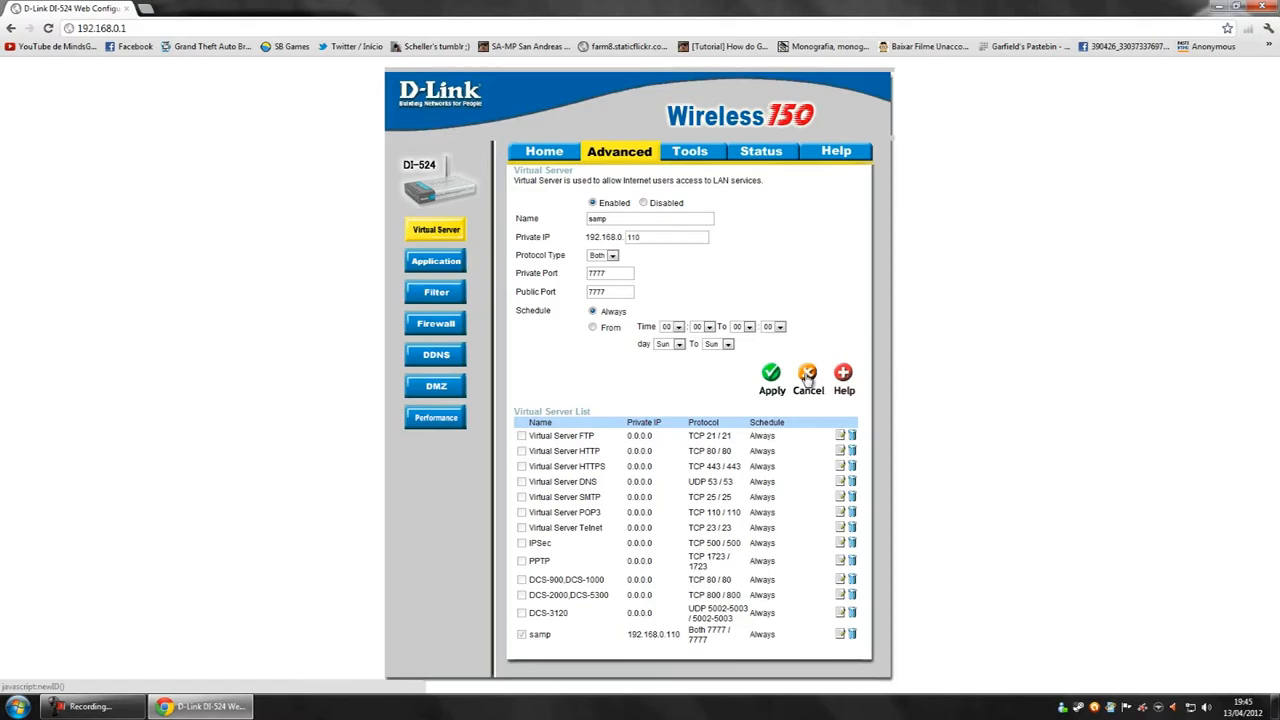
{"action": "left_click", "coordinate": [807, 374]}
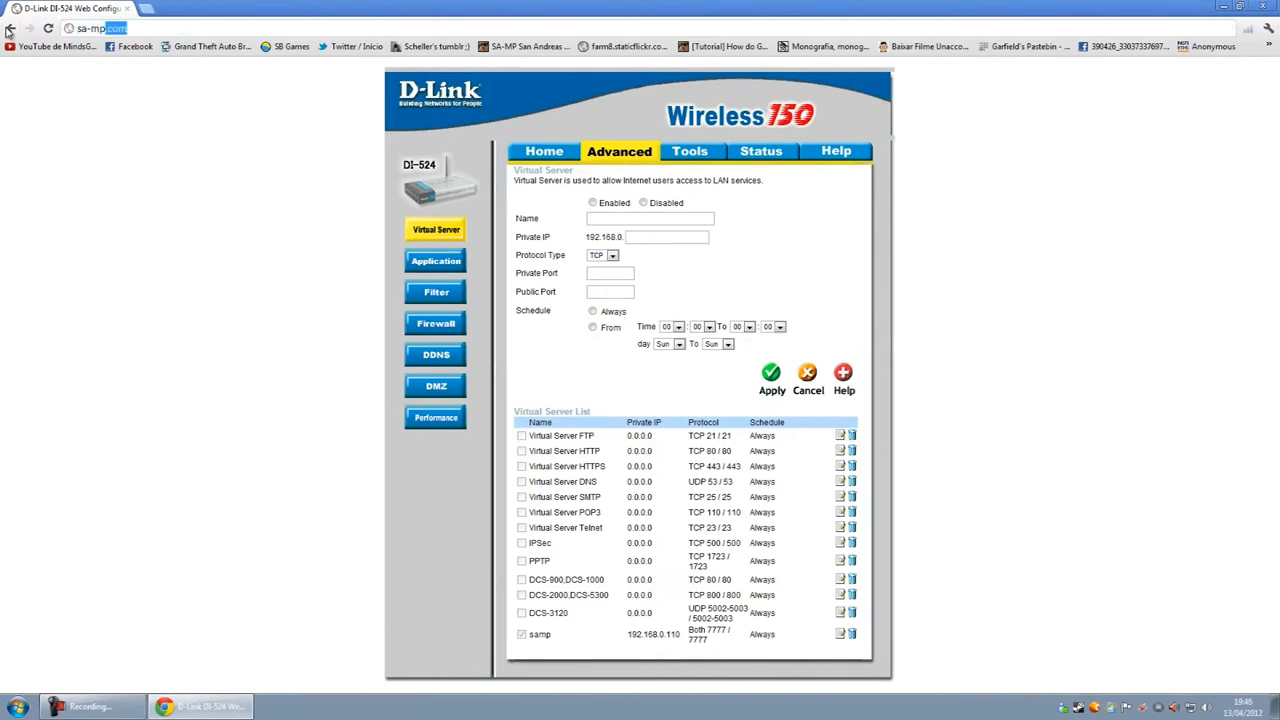
Download SA-MP 0.3d R2 Windows Server from sa-mp.com and open the zip.
{"action": "key", "text": "Return"}
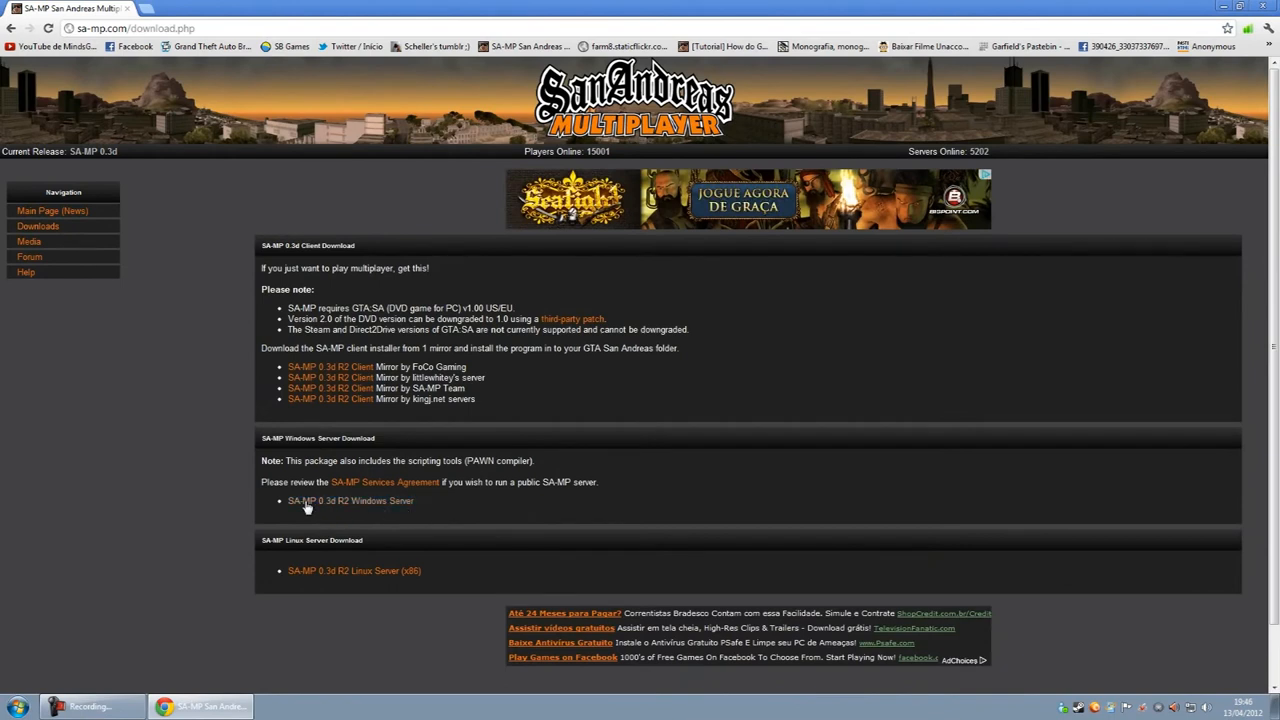
{"action": "mouse_move", "coordinate": [28, 463]}
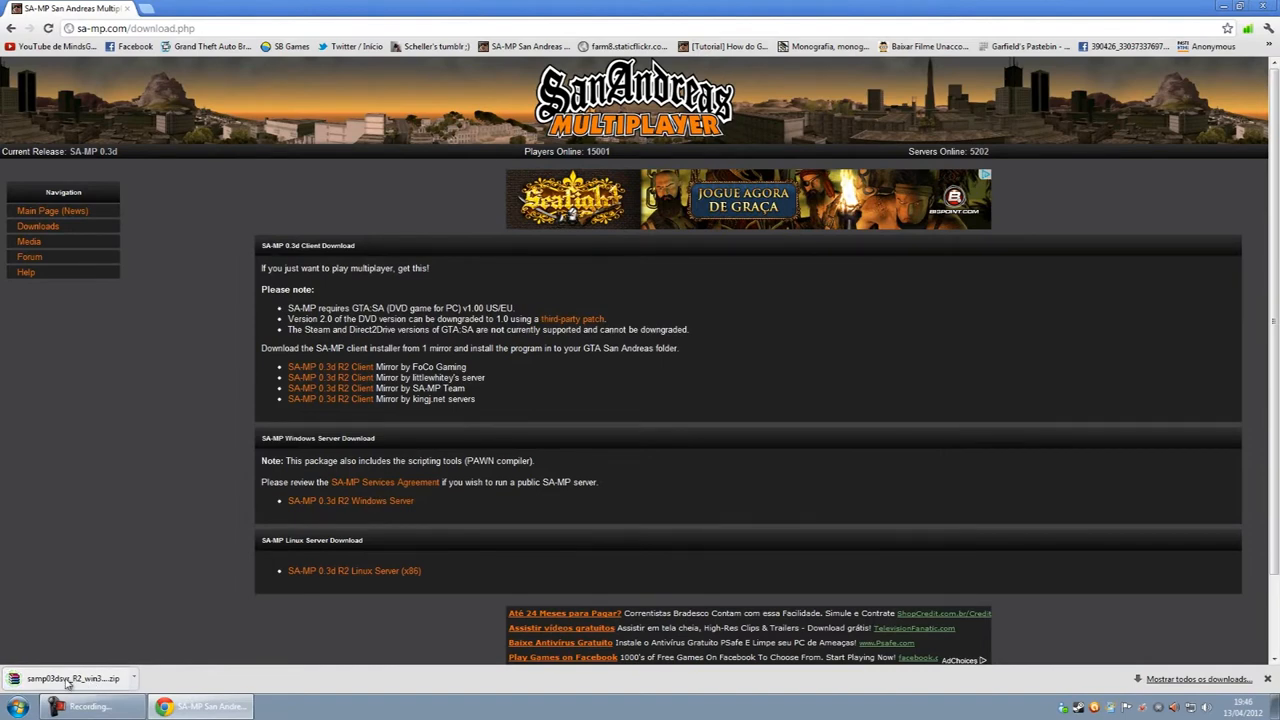
{"action": "left_click", "coordinate": [70, 678]}
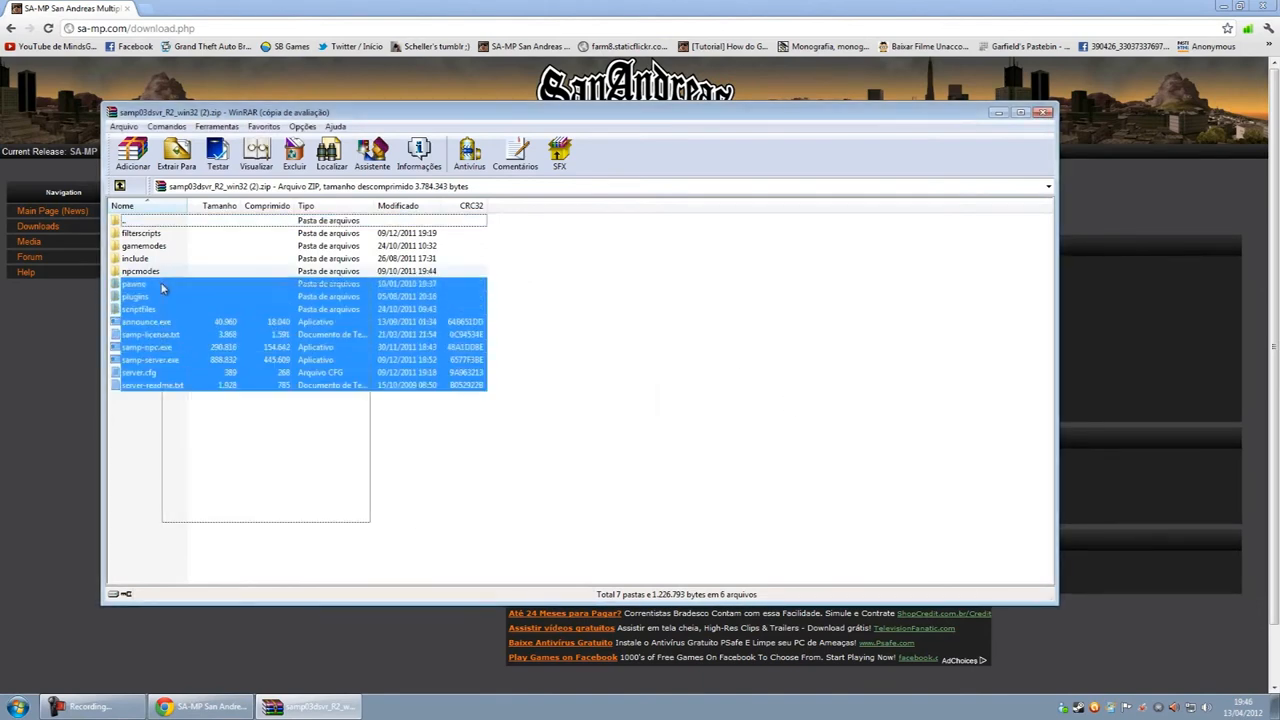
Extract all server files to the Downloads folder with WinRAR and close the archive.
{"action": "left_click", "coordinate": [176, 152]}
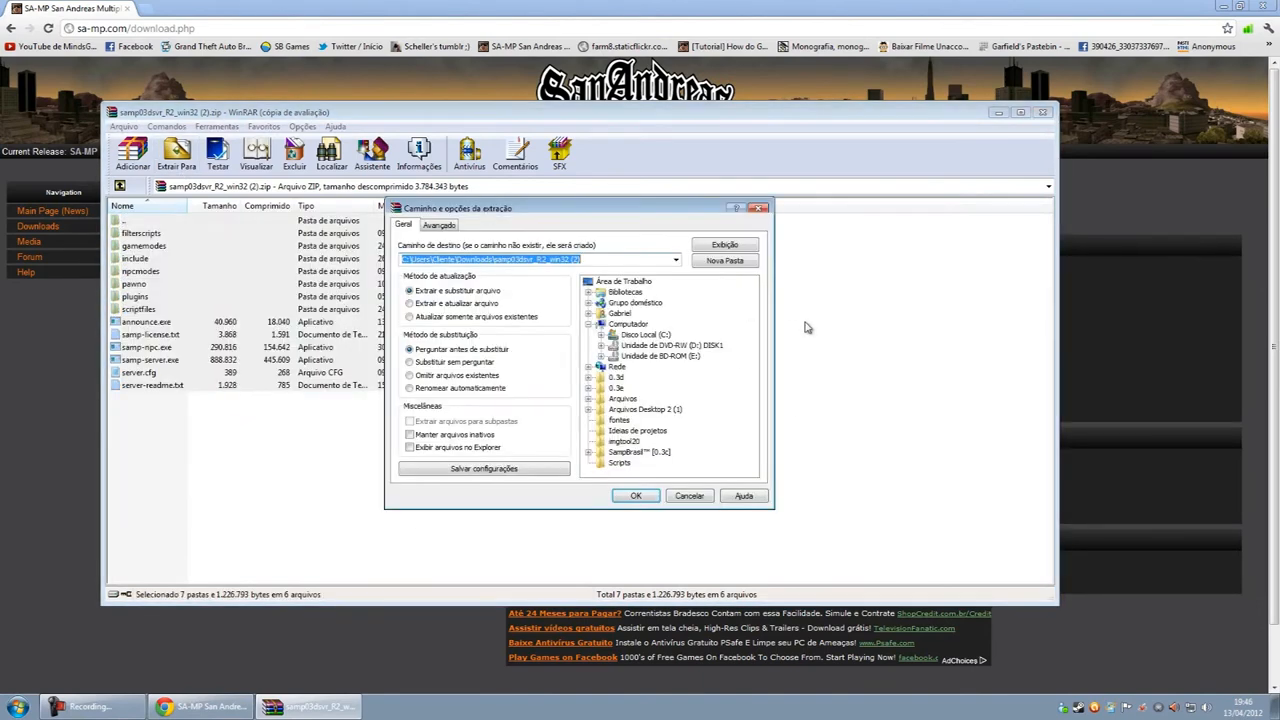
{"action": "left_click", "coordinate": [600, 259]}
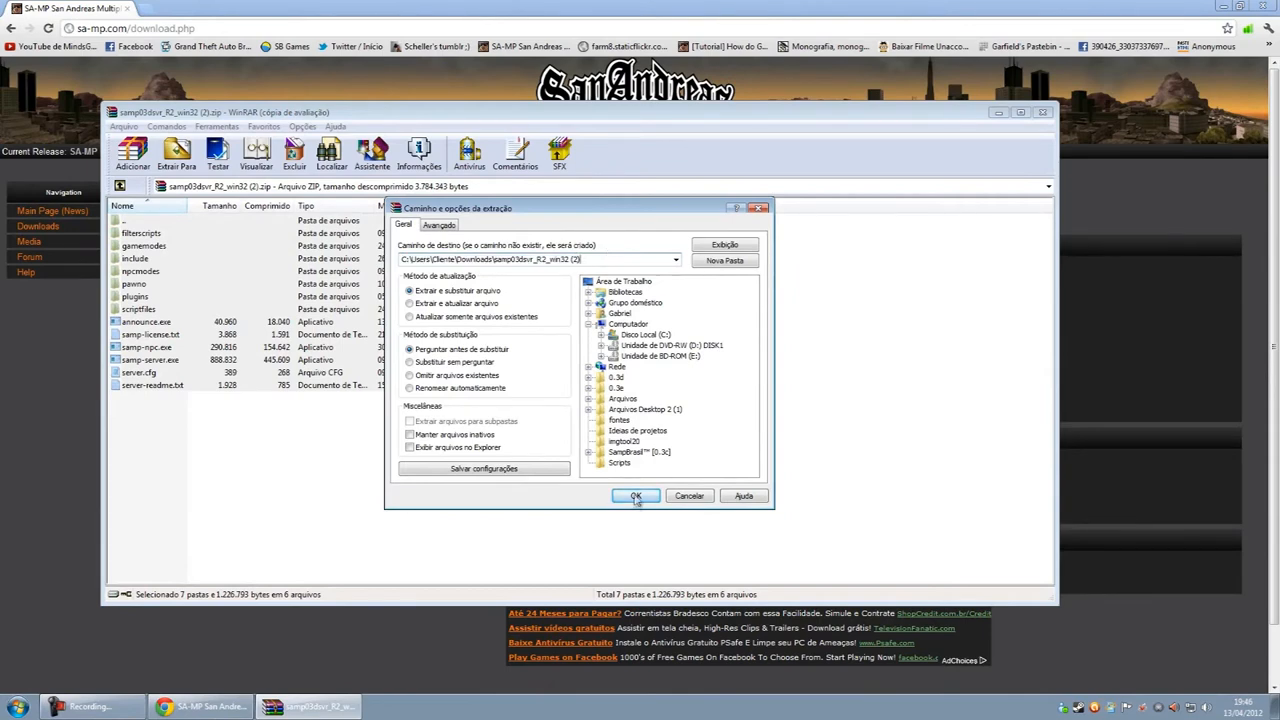
{"action": "left_click", "coordinate": [635, 496]}
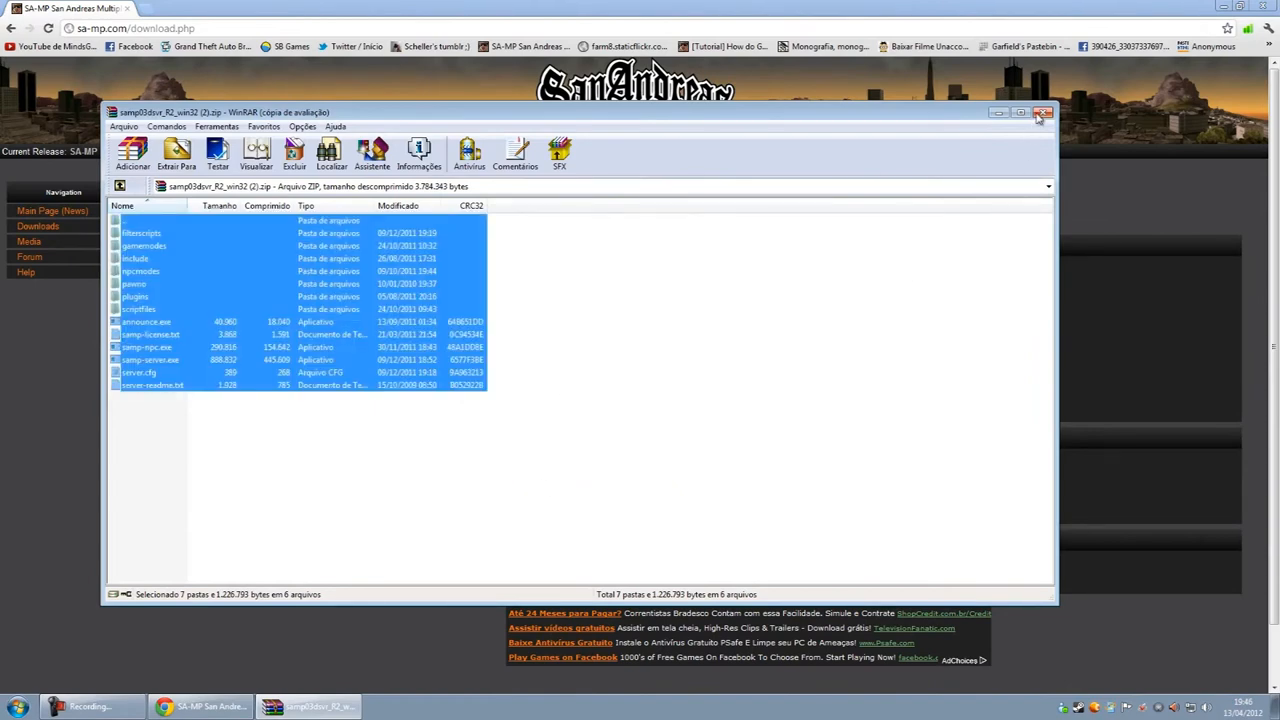
{"action": "left_click", "coordinate": [1043, 112]}
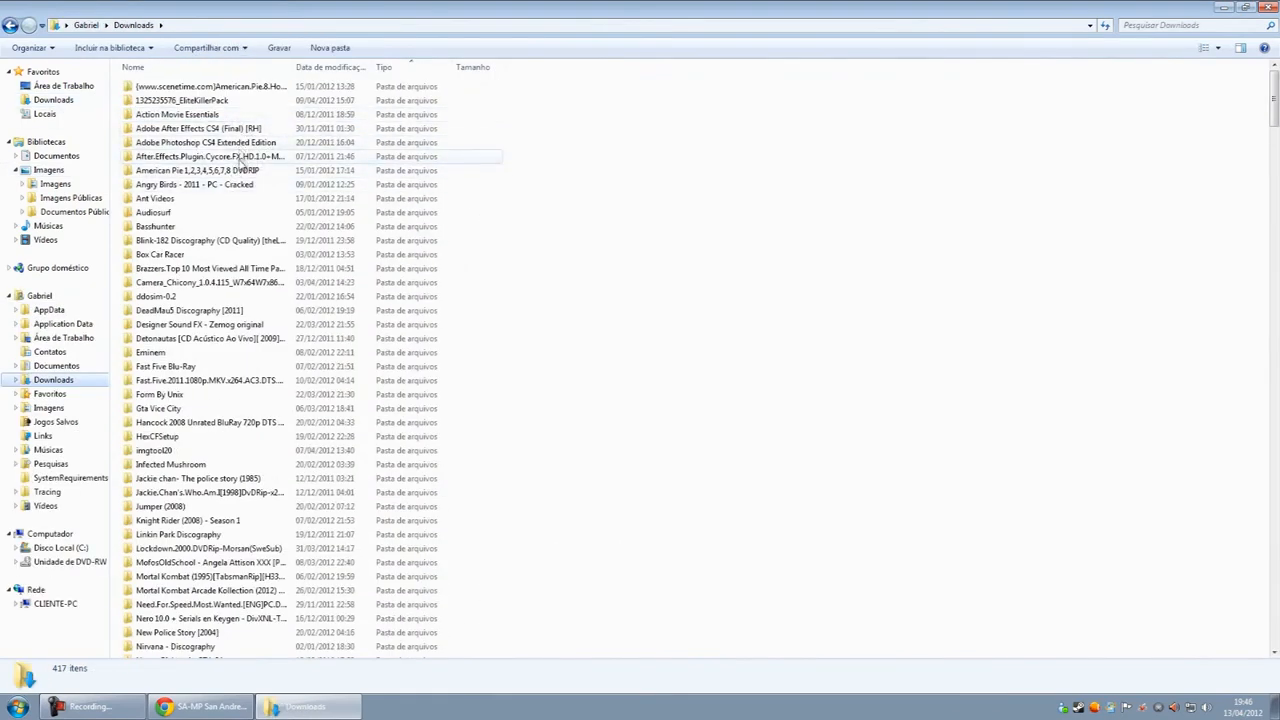
Open the samp03dsvr_R2_win32 (2) folder and open server.cfg in Notepad.
{"action": "scroll", "scroll_direction": "down", "scroll_amount": 3}
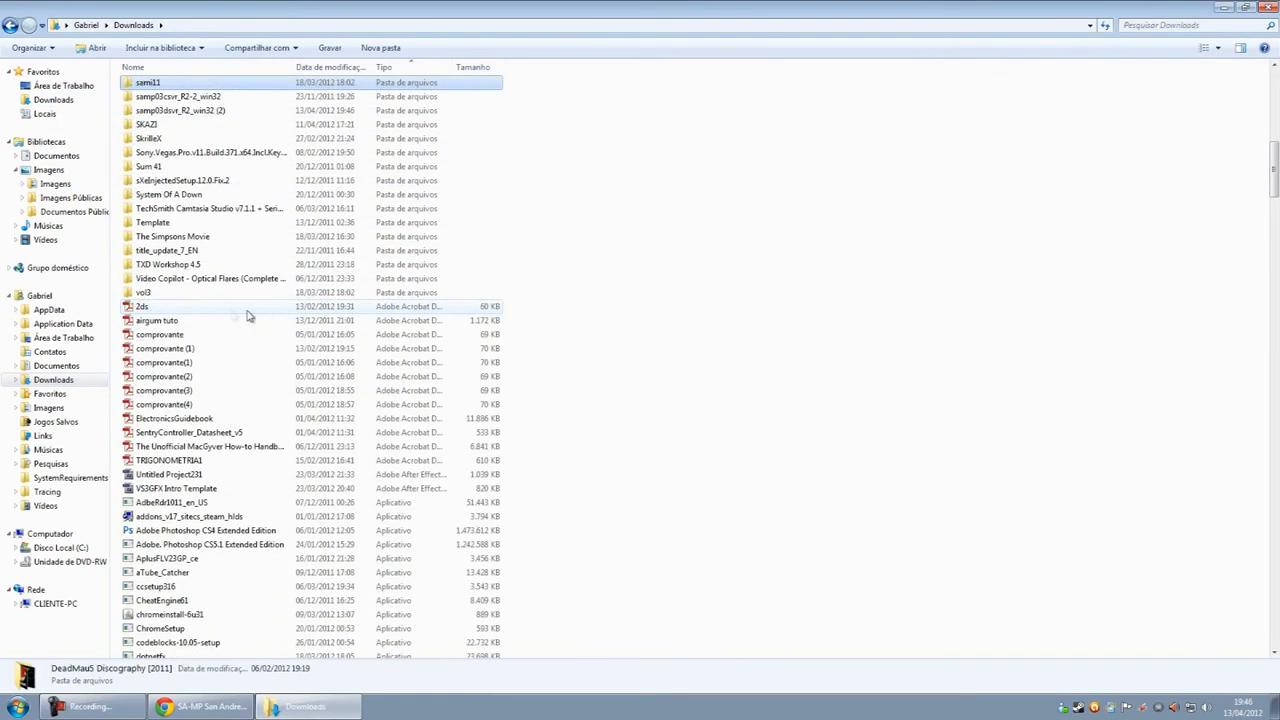
{"action": "left_click", "coordinate": [220, 110]}
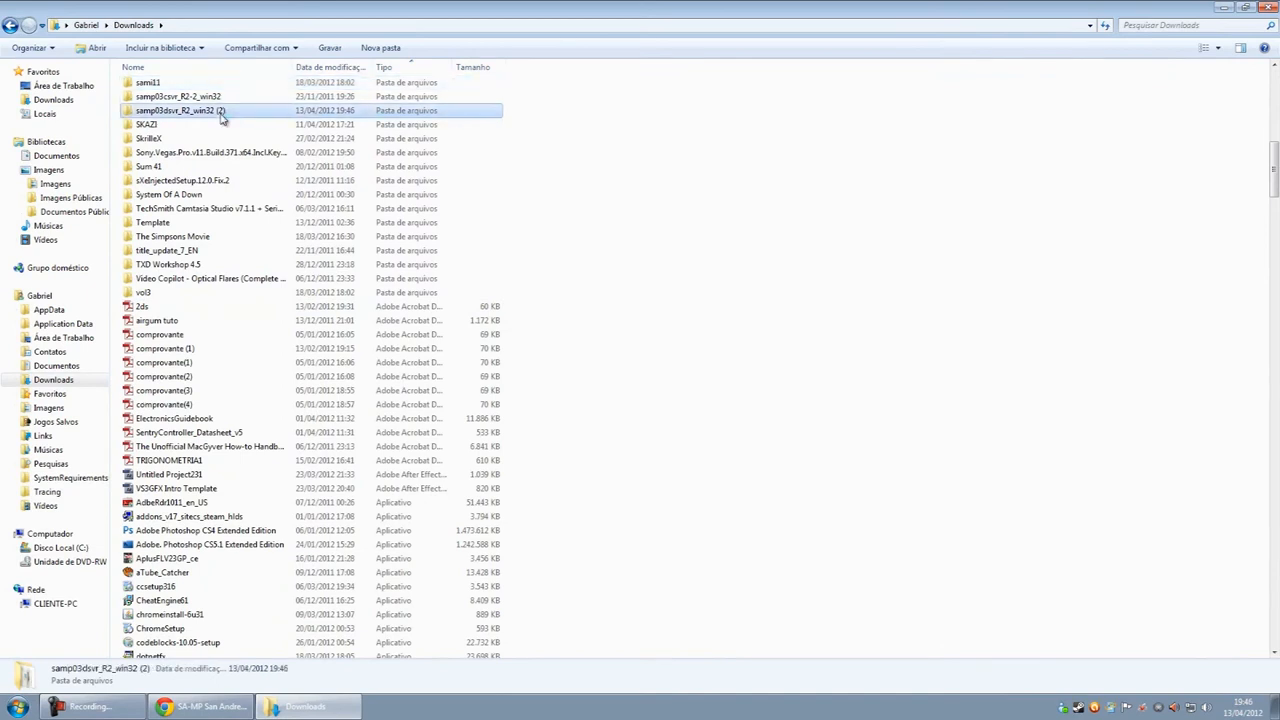
{"action": "double_click", "coordinate": [190, 110]}
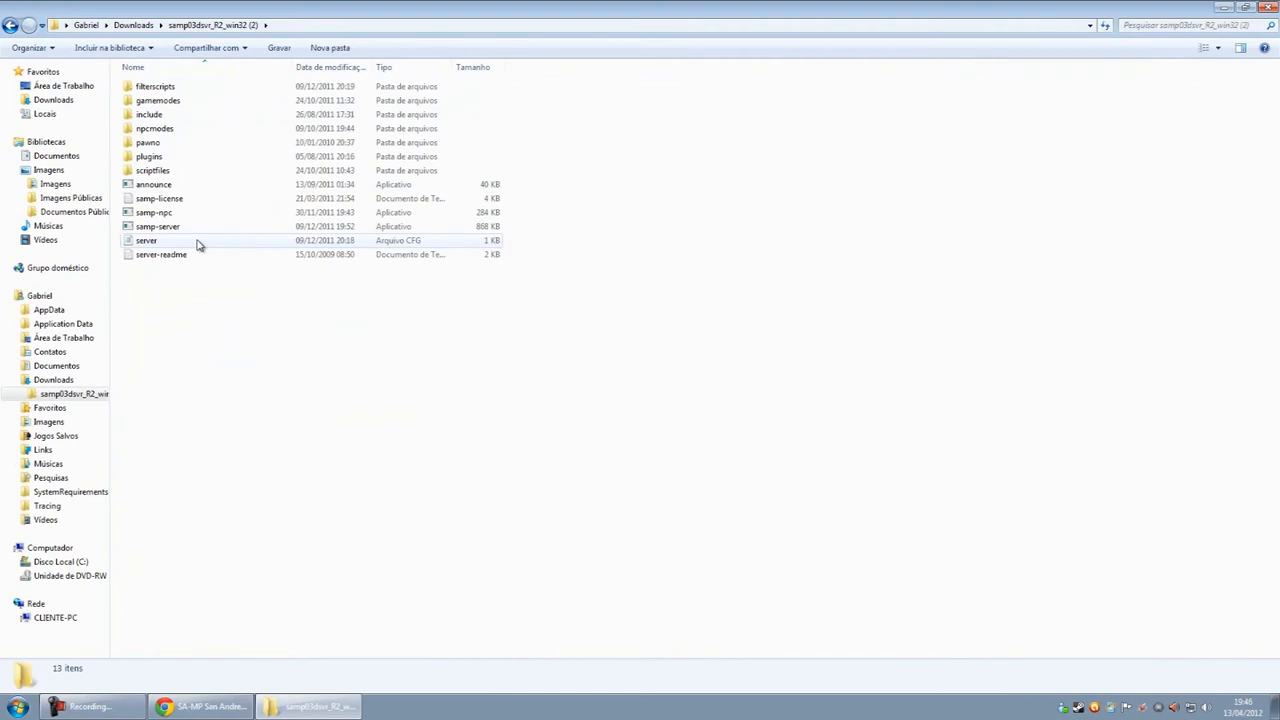
{"action": "double_click", "coordinate": [146, 240]}
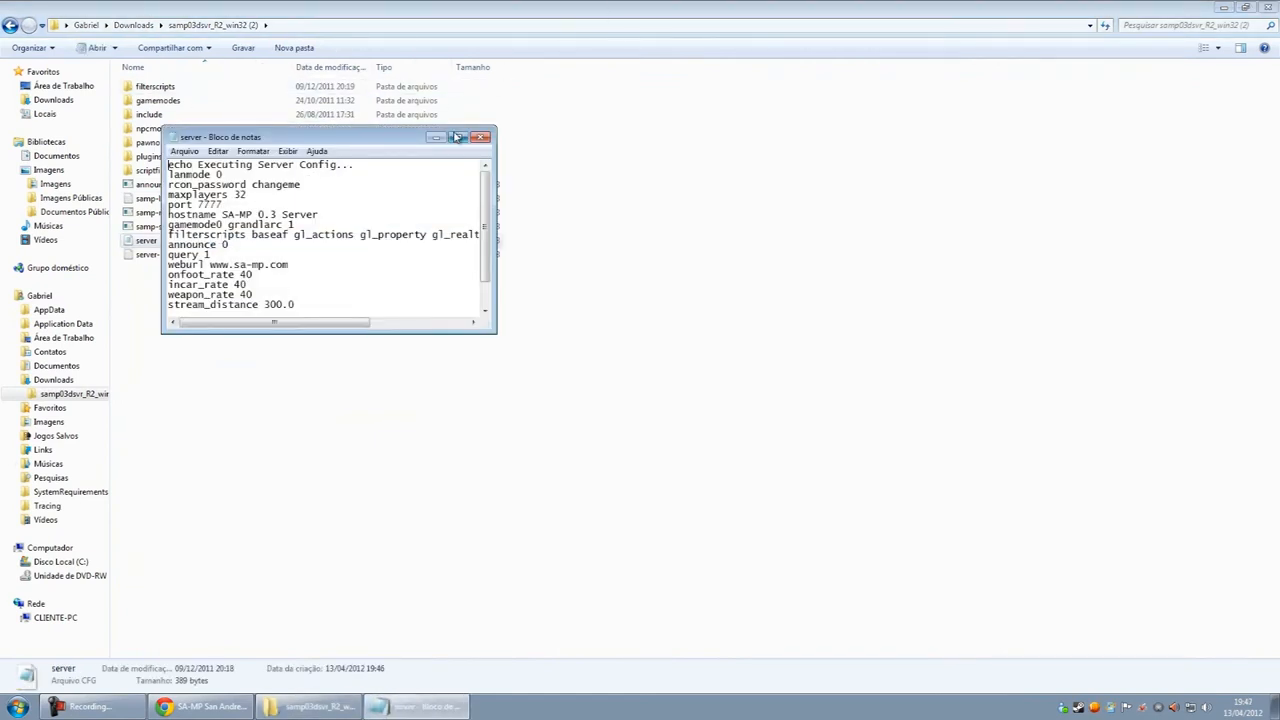
{"action": "left_click", "coordinate": [455, 137]}
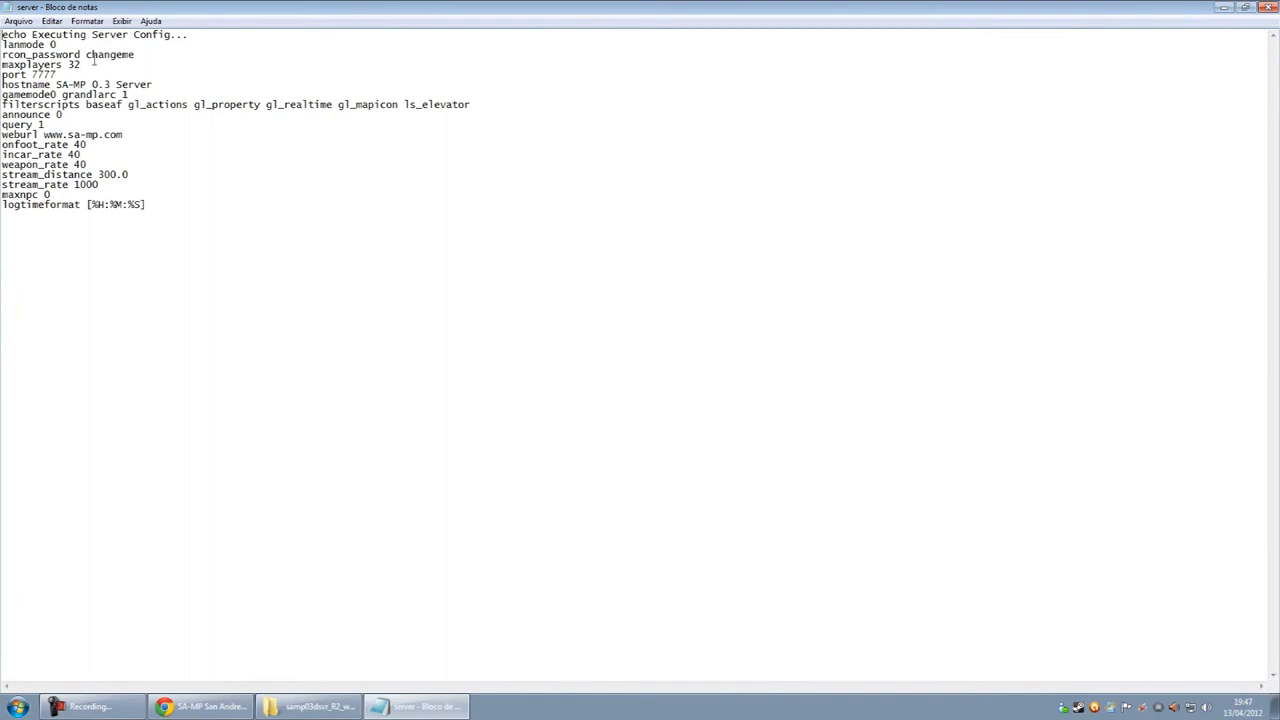
{"action": "double_click", "coordinate": [110, 54]}
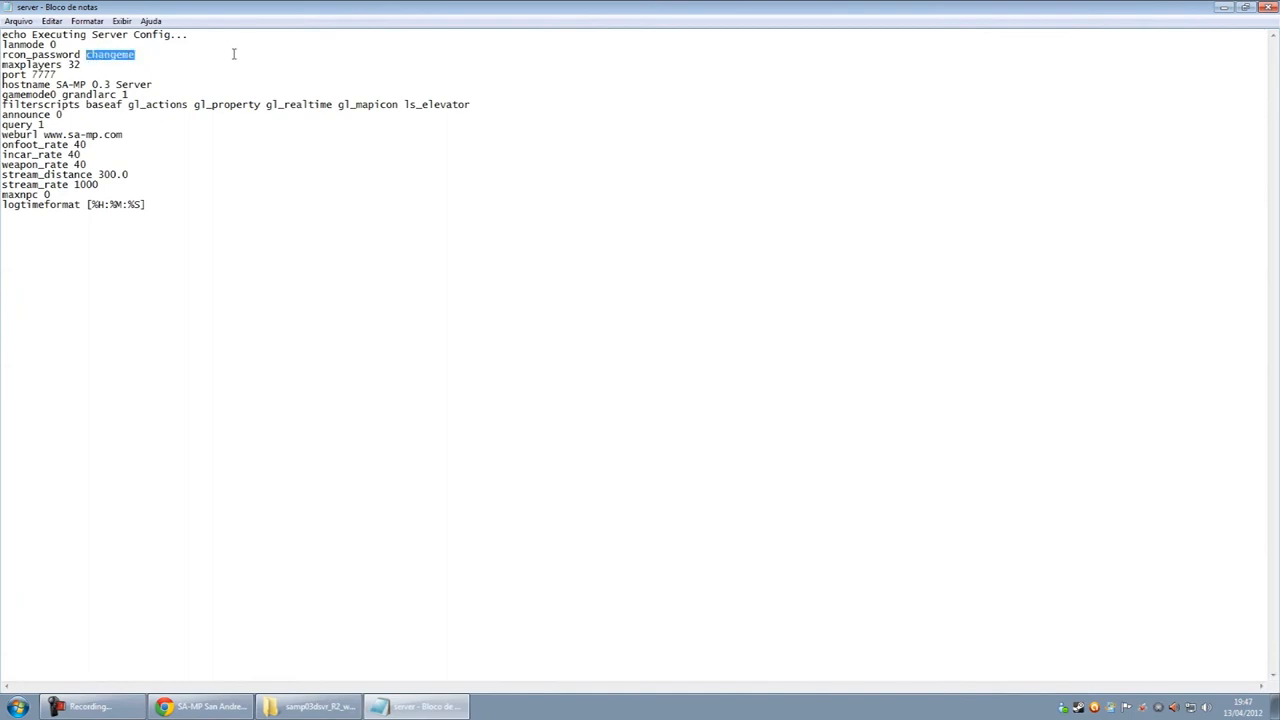
{"action": "mouse_move", "coordinate": [251, 48]}
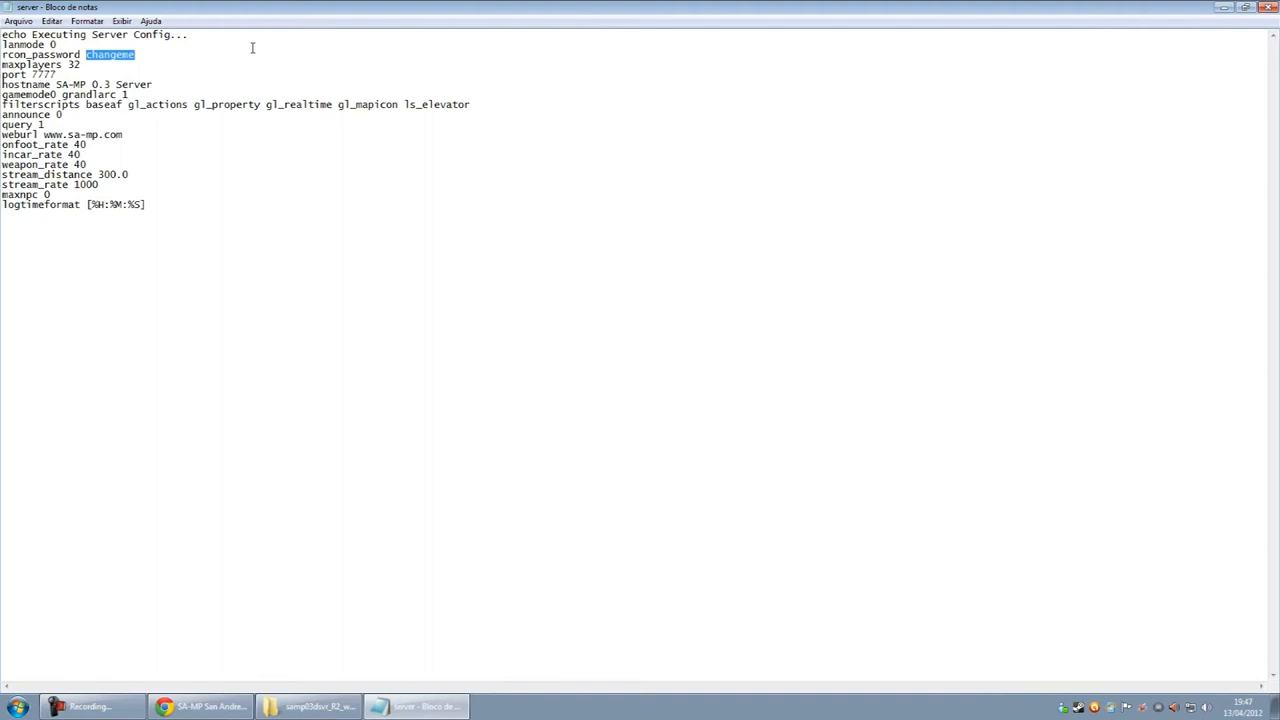
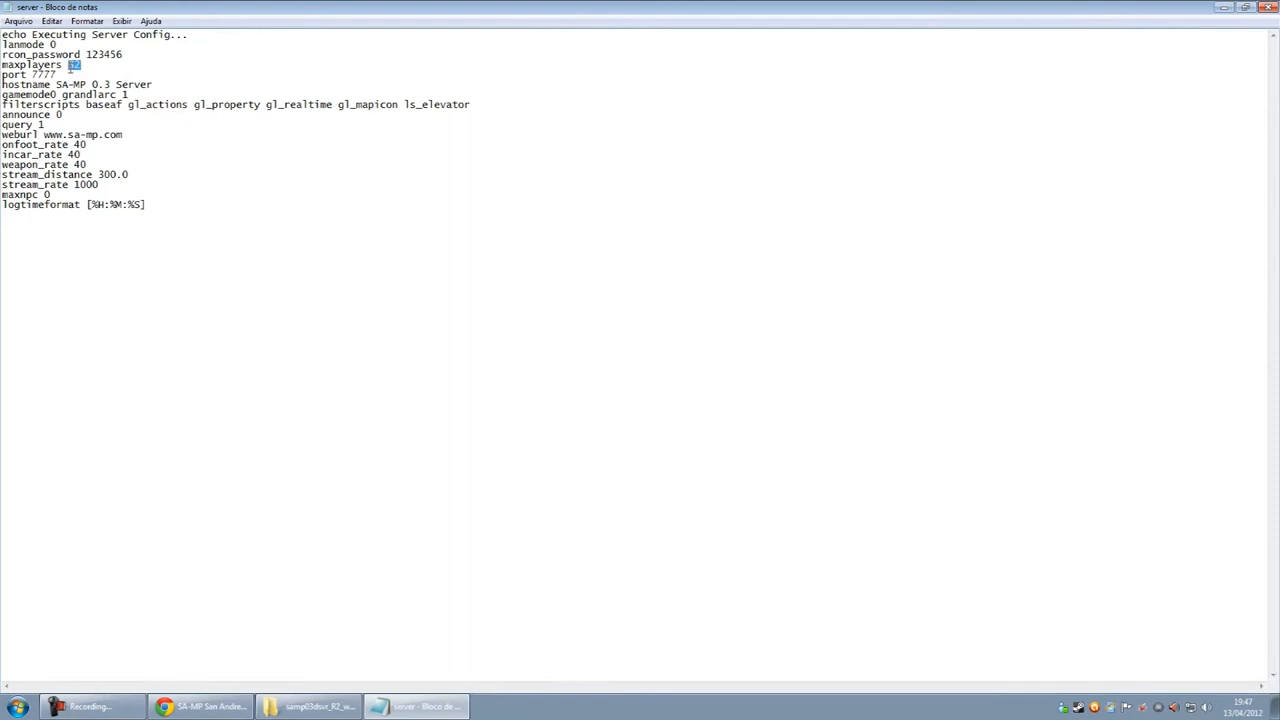
{"action": "mouse_move", "coordinate": [299, 66]}
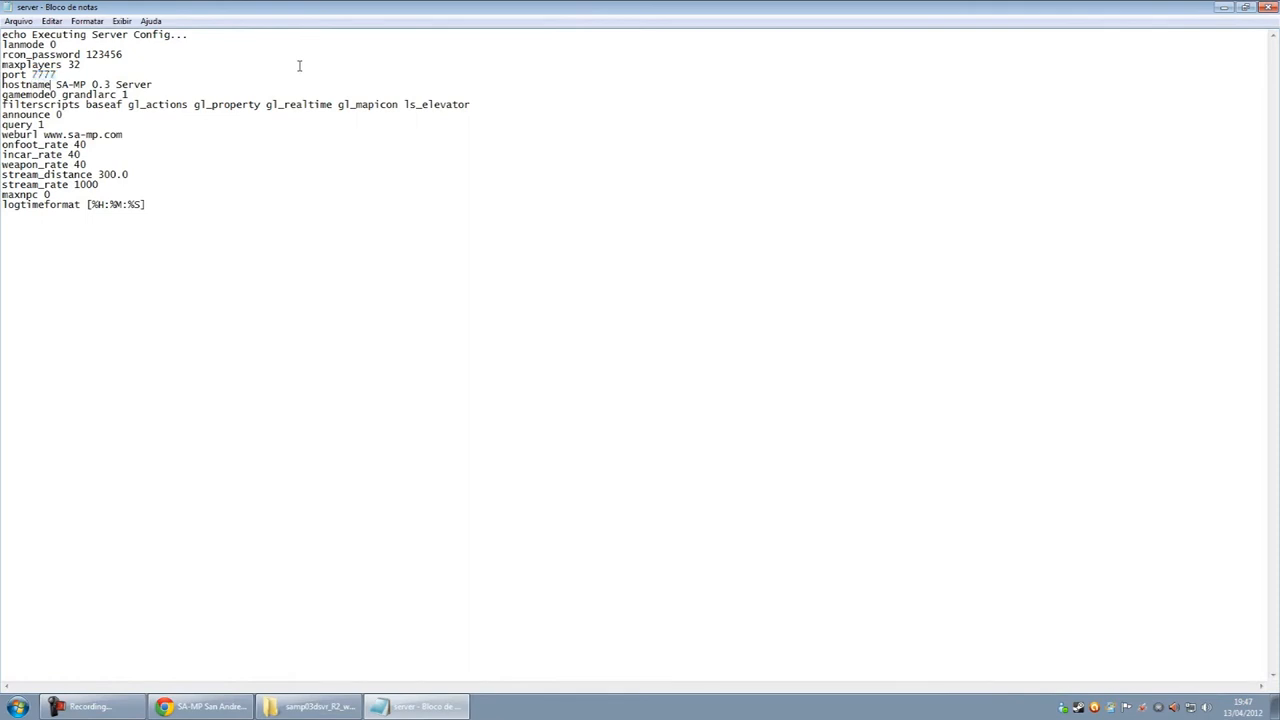
{"action": "double_click", "coordinate": [85, 84]}
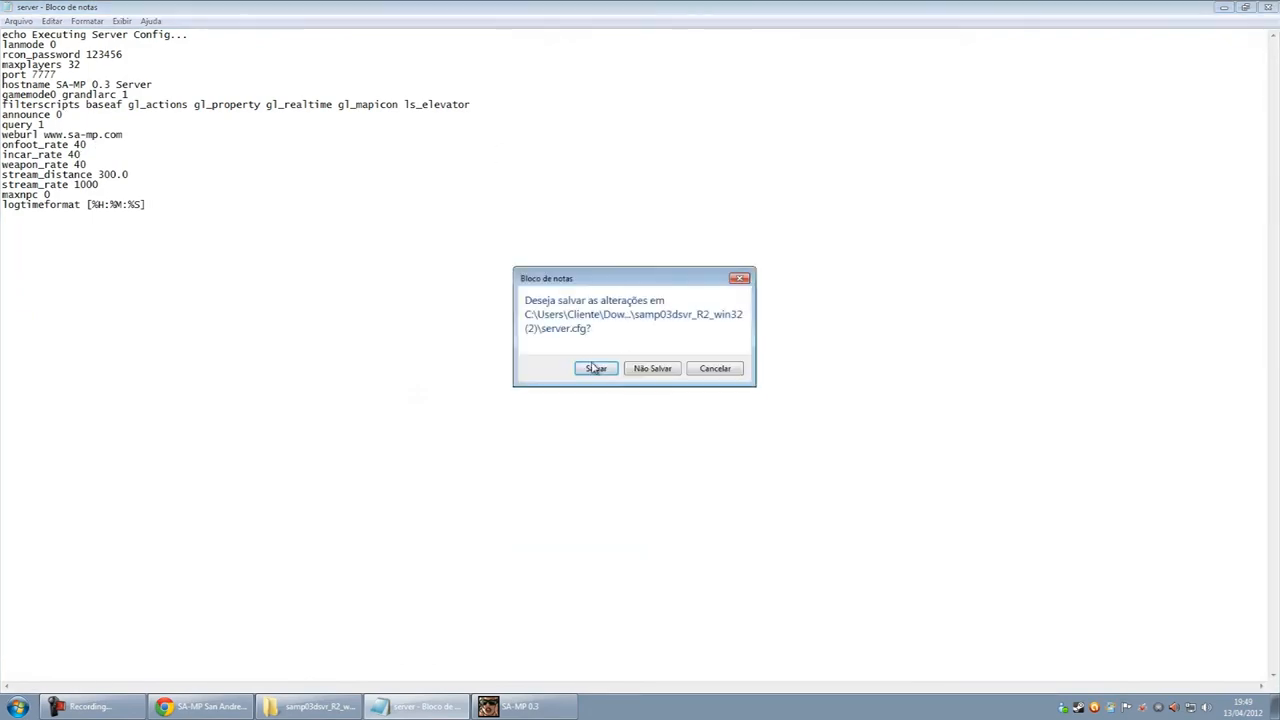
Save the server.cfg changes and launch samp-server.exe from the server folder.
{"action": "left_click", "coordinate": [596, 368]}
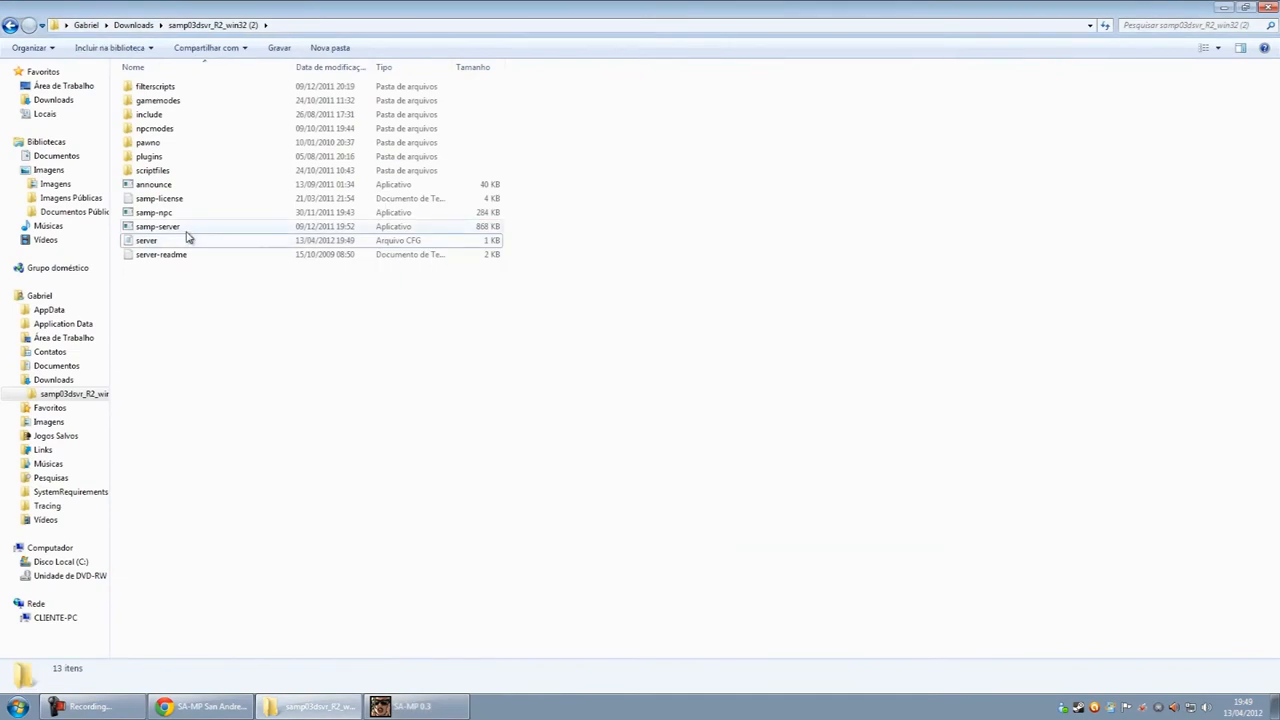
{"action": "left_click", "coordinate": [157, 226]}
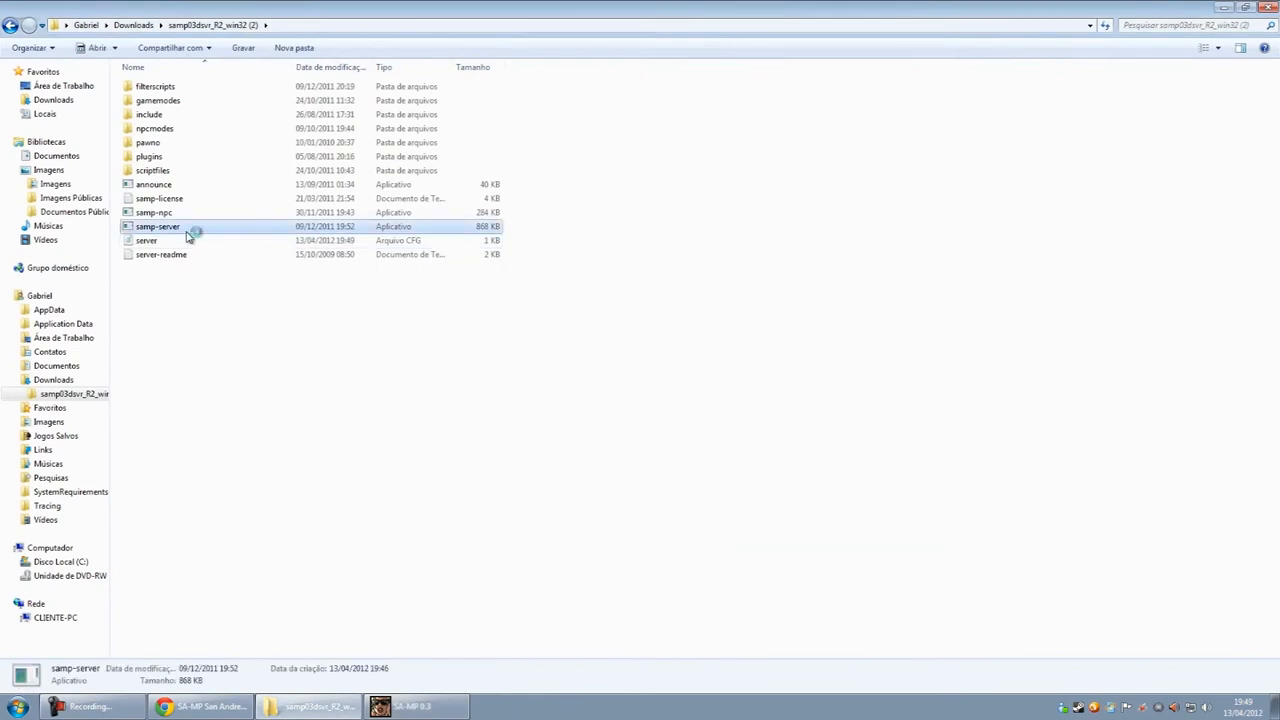
{"action": "double_click", "coordinate": [157, 226]}
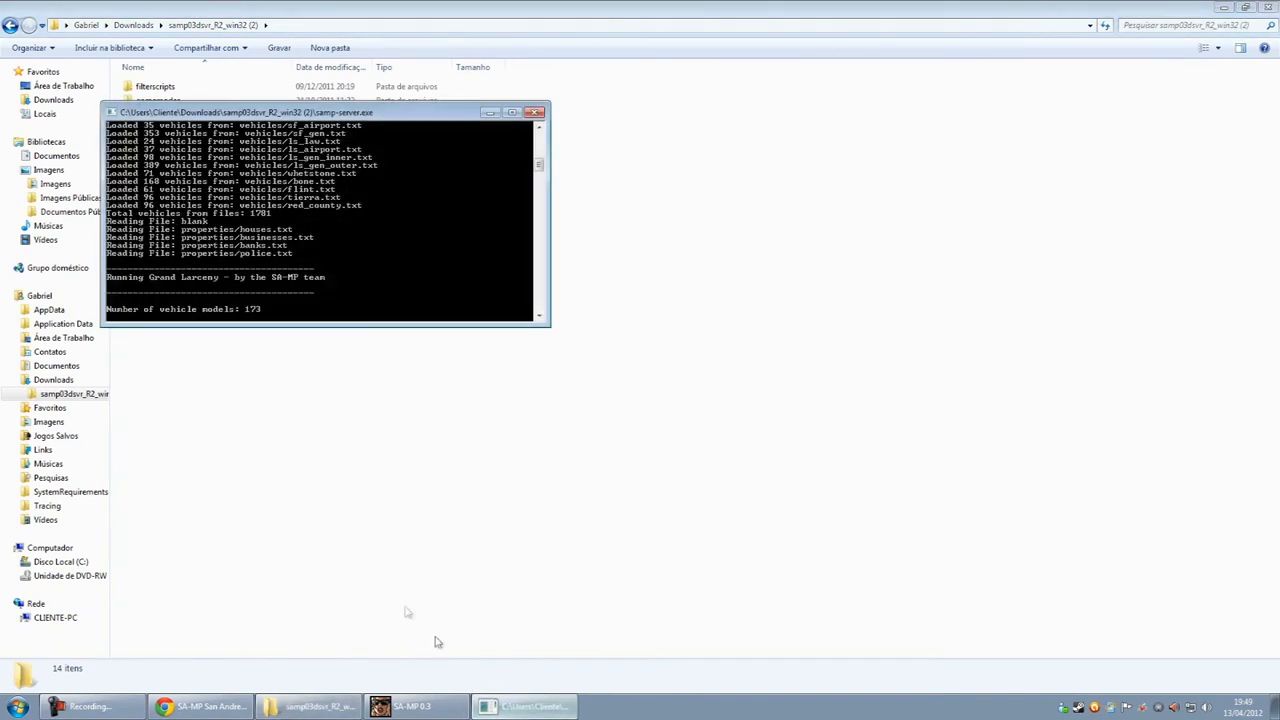
{"action": "mouse_move", "coordinate": [393, 562]}
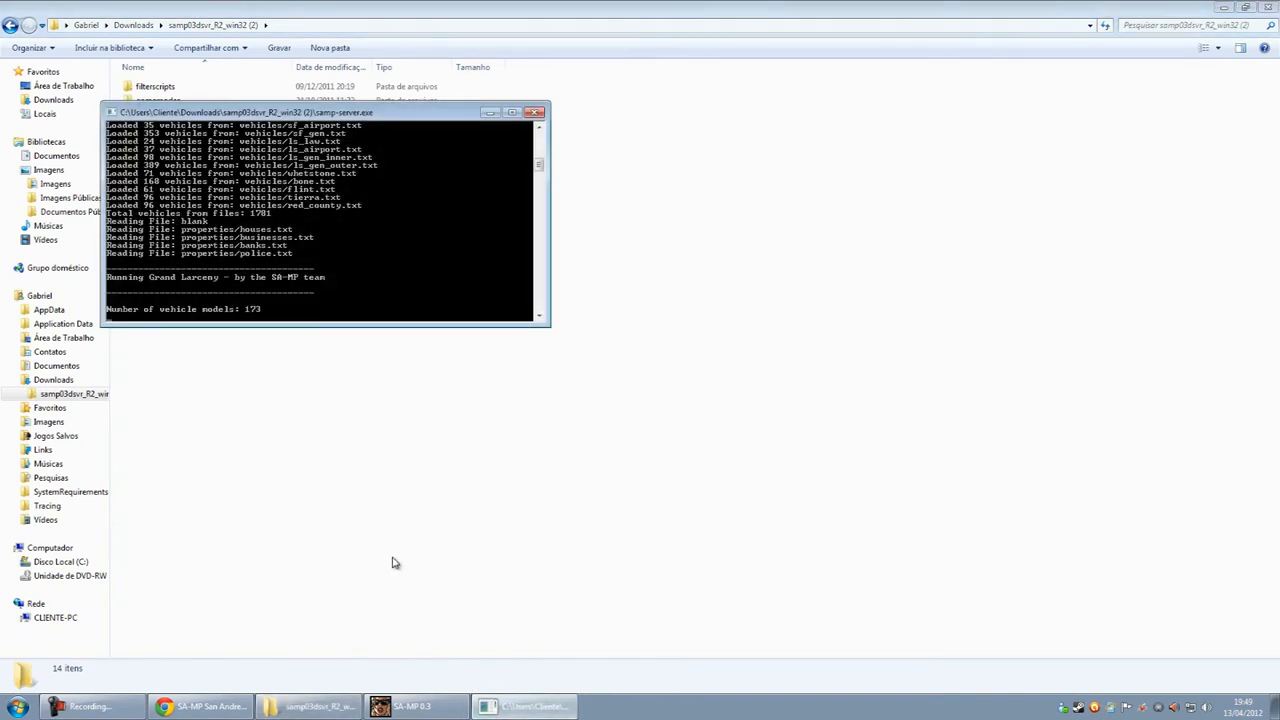
{"action": "left_click", "coordinate": [411, 706]}
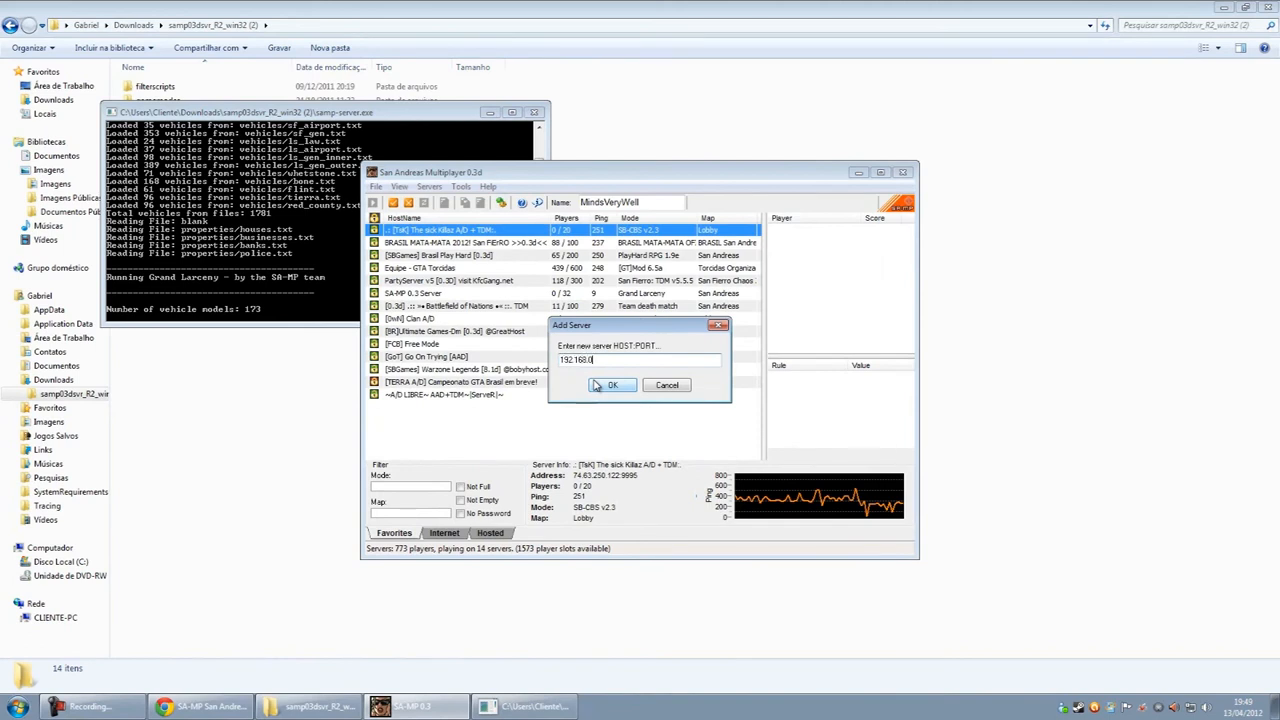
Try 192.168.0.110 and 127.0.0.1 in Add Server, then cancel the dialog.
{"action": "type", "text": ".110"}
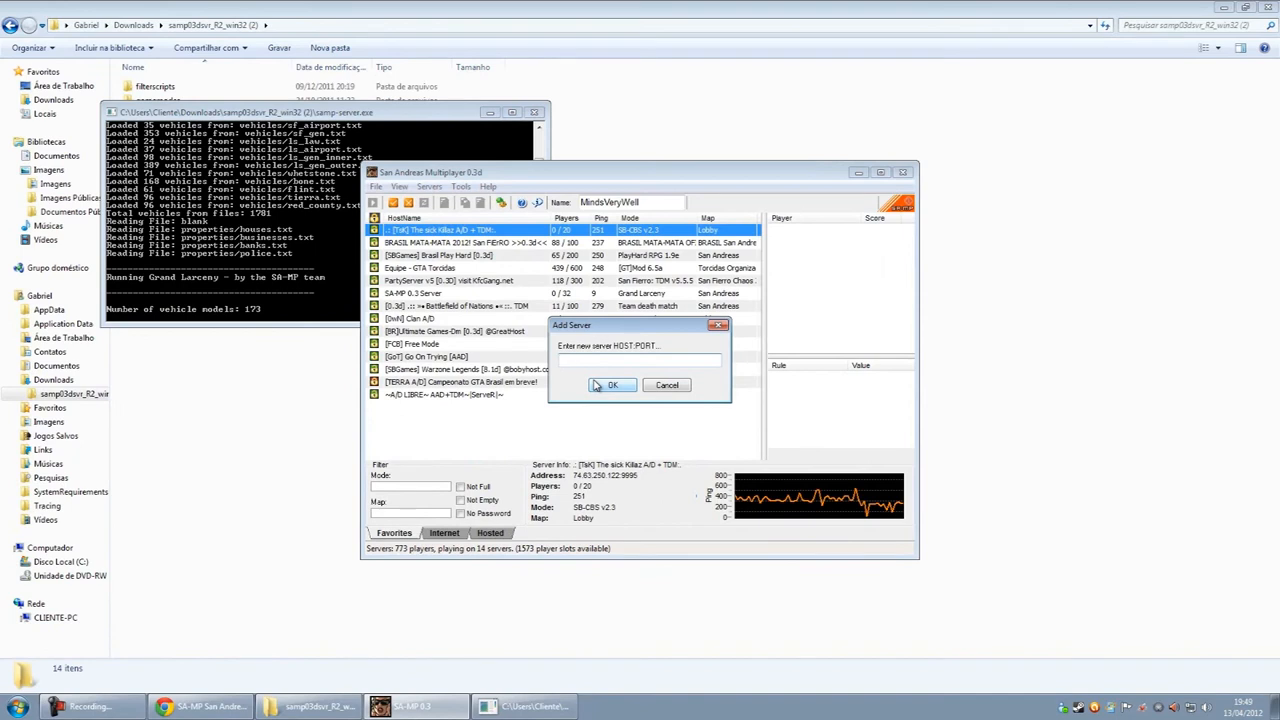
{"action": "type", "text": "127.0.0"}
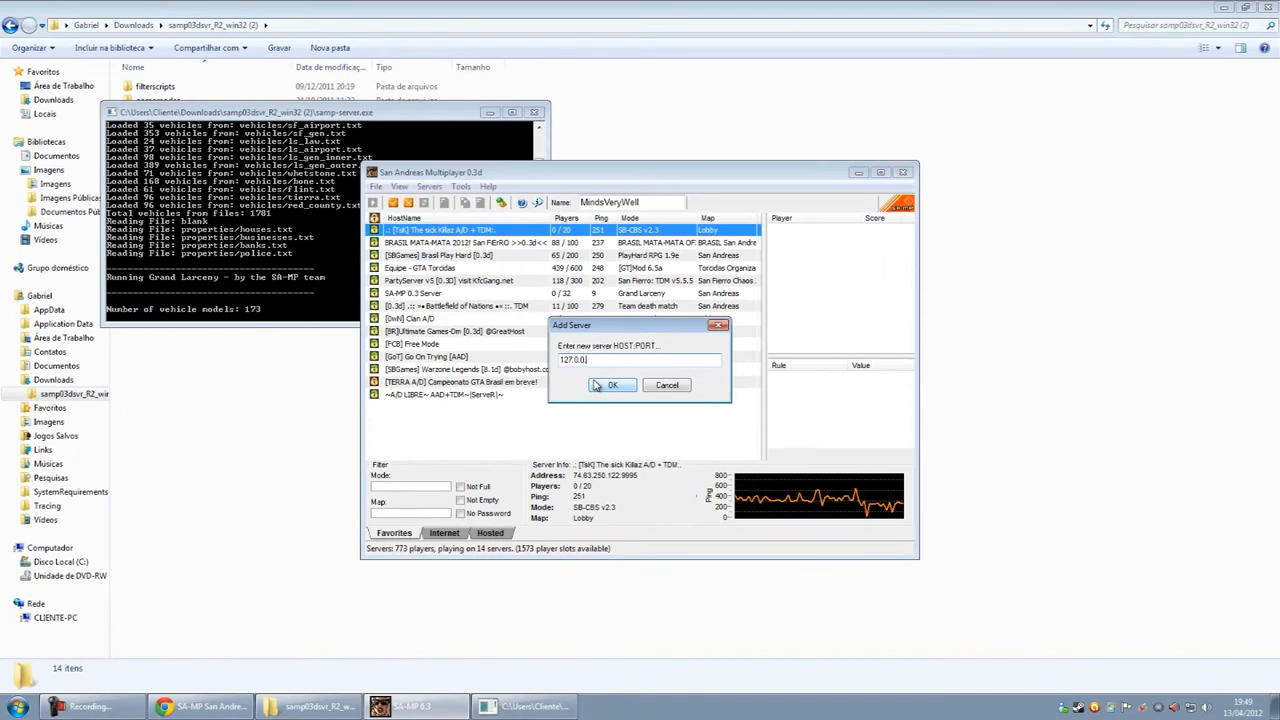
{"action": "type", "text": ".1"}
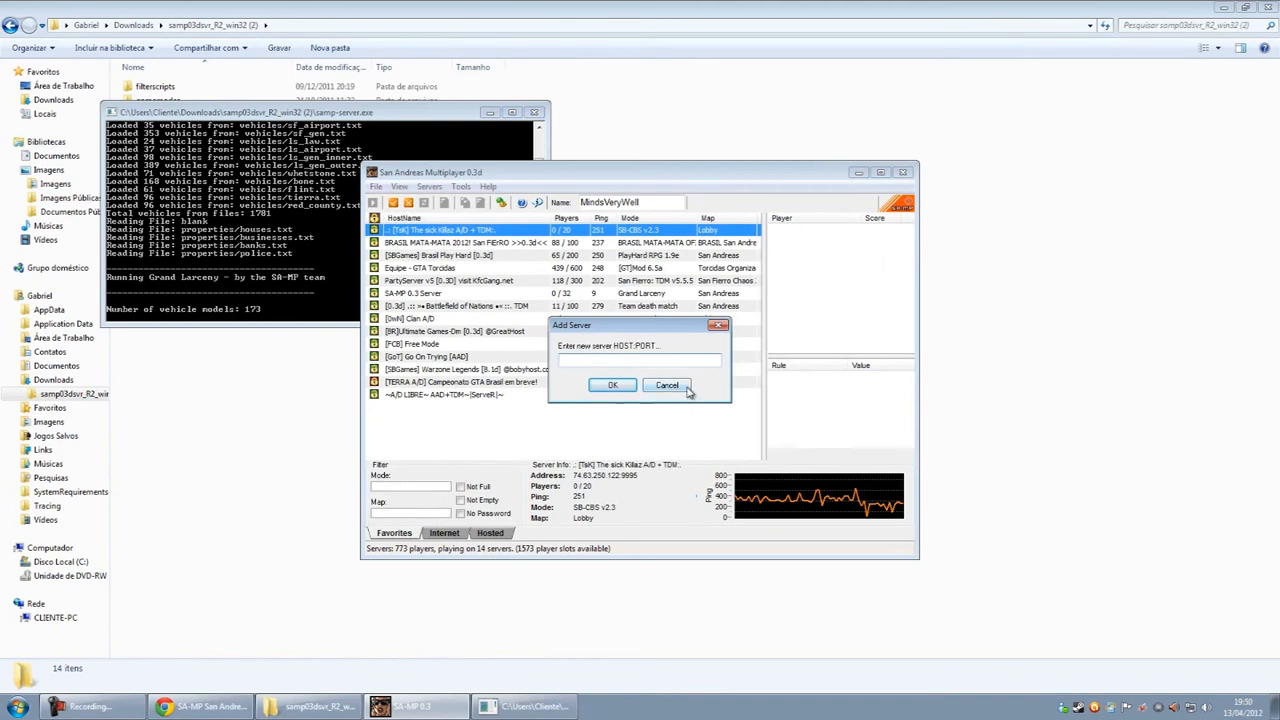
{"action": "left_click", "coordinate": [666, 385]}
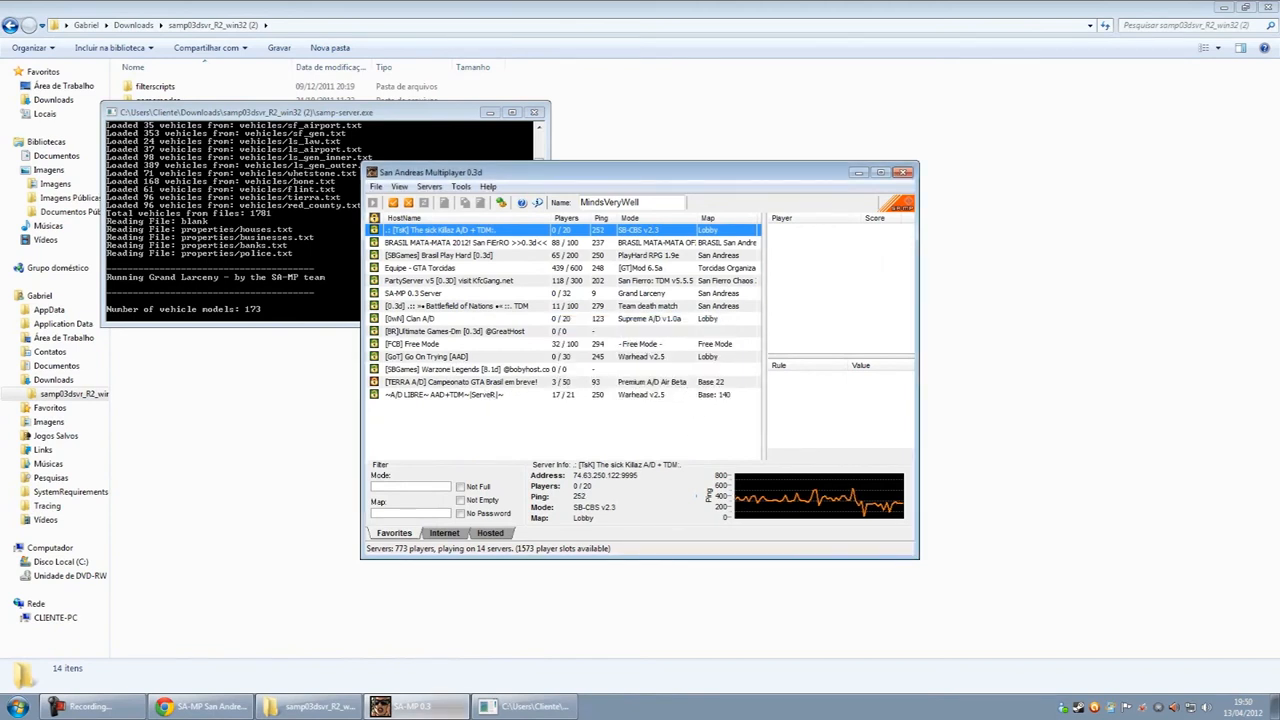
{"action": "left_click", "coordinate": [200, 706]}
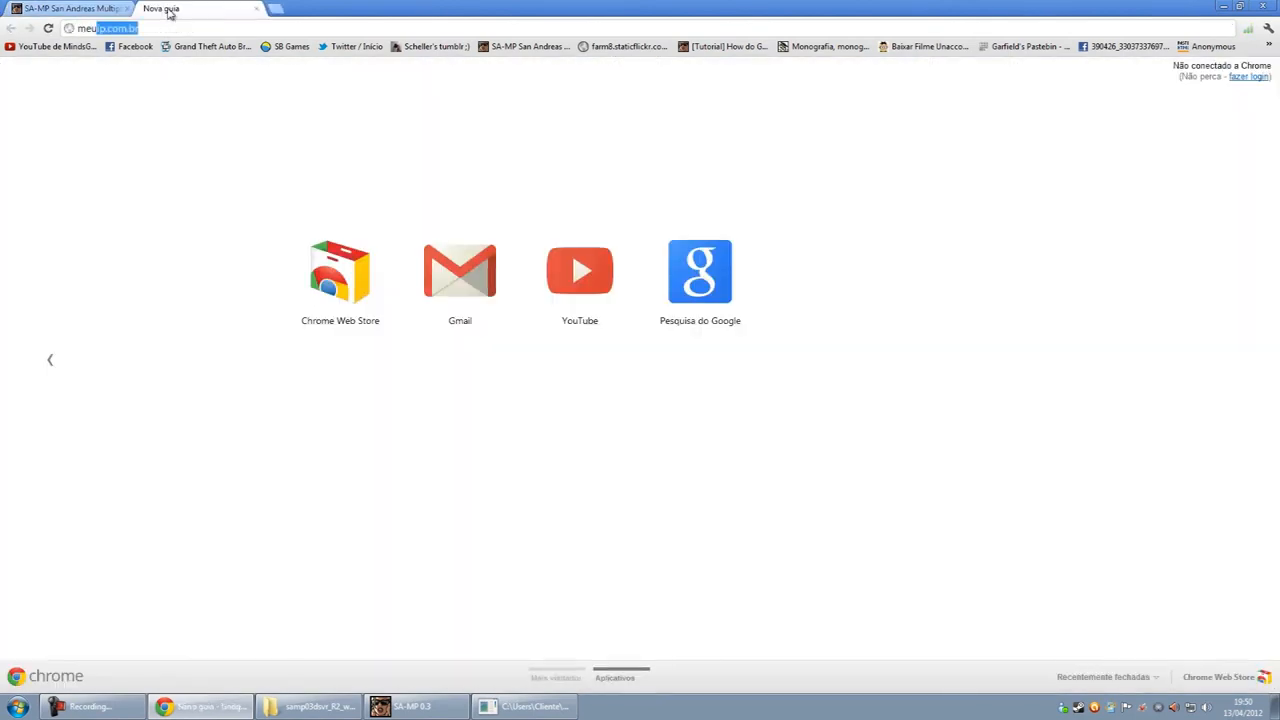
Load meuip.com.br and copy the public IP 177.0.229.207.
{"action": "key", "text": "Return"}
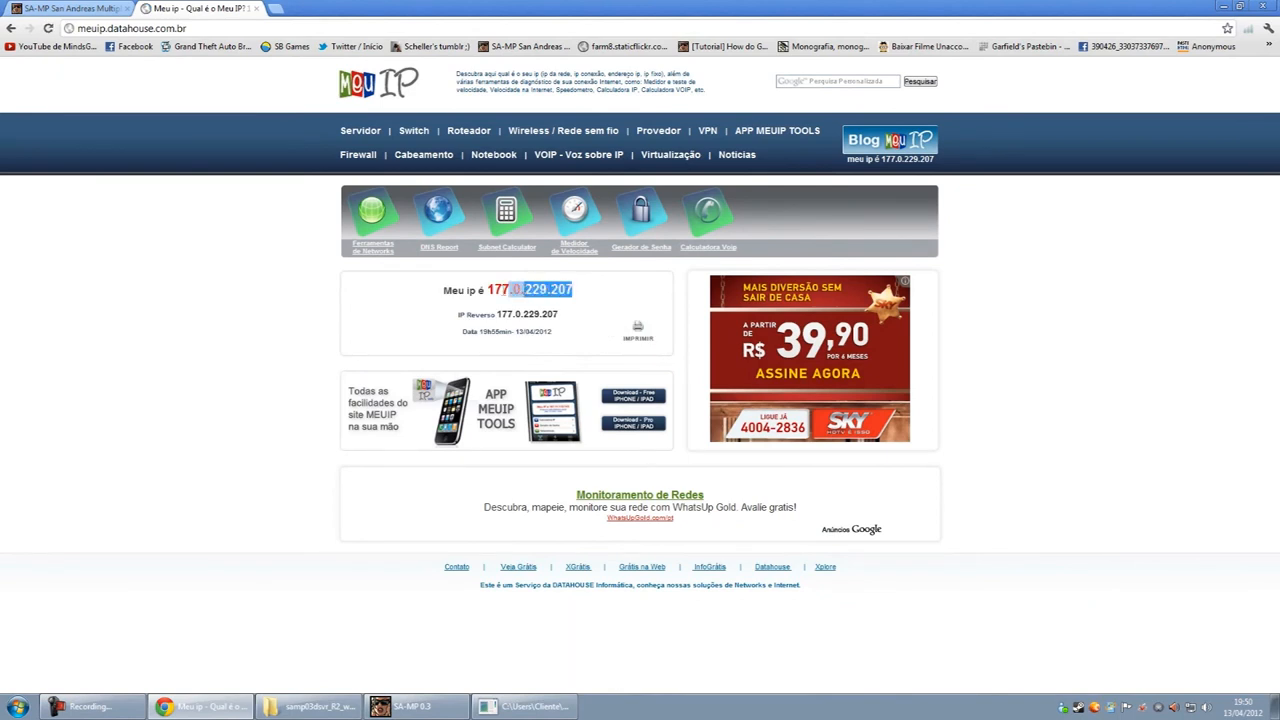
{"action": "triple_click", "coordinate": [530, 289]}
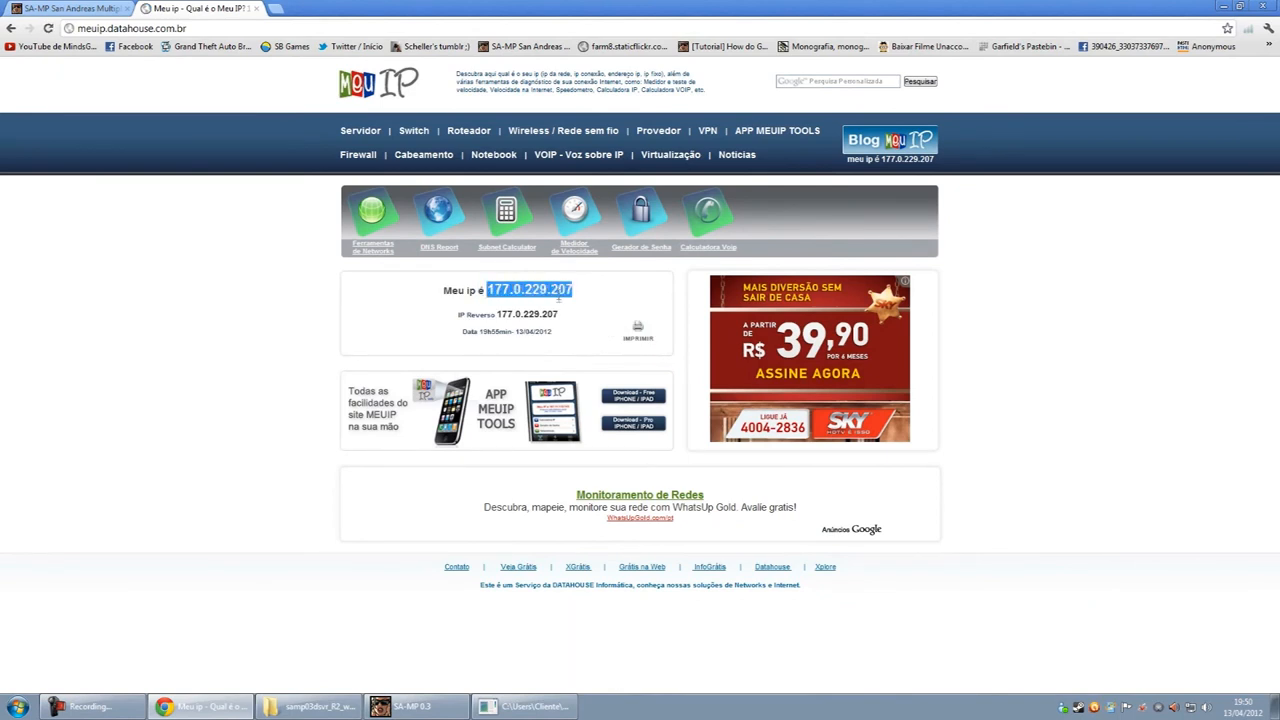
{"action": "right_click", "coordinate": [530, 290]}
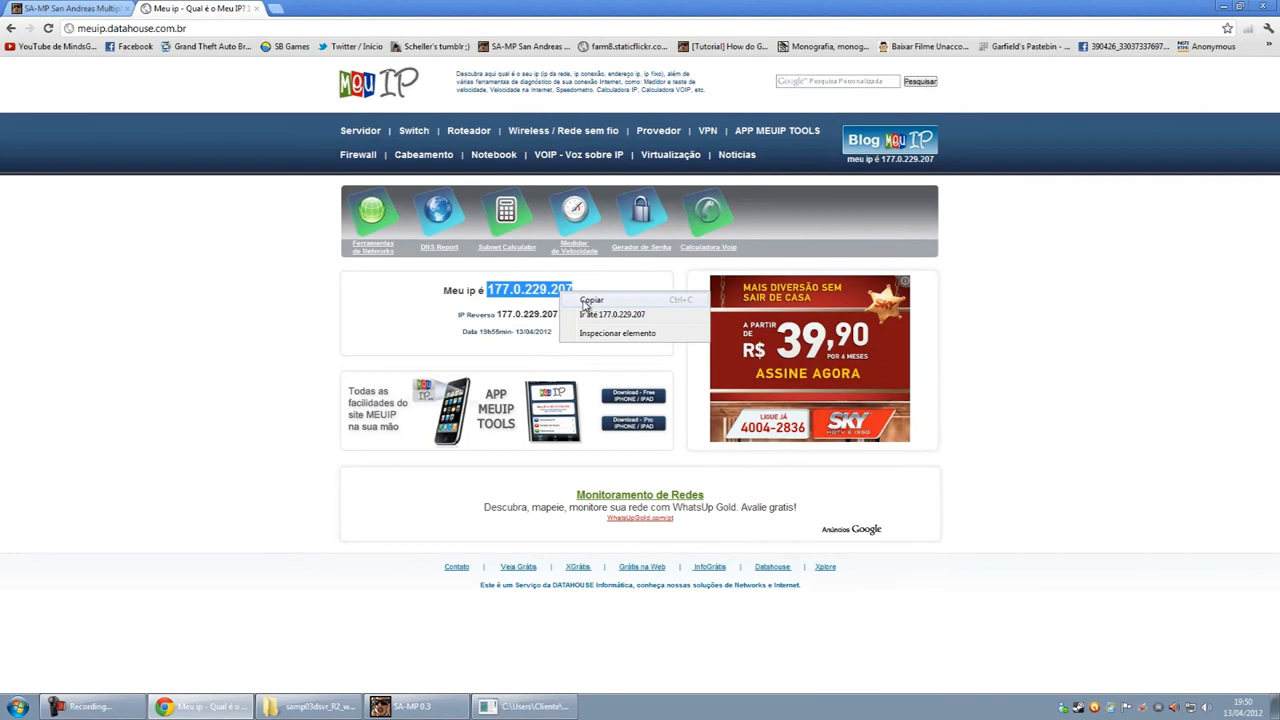
{"action": "left_click", "coordinate": [17, 706]}
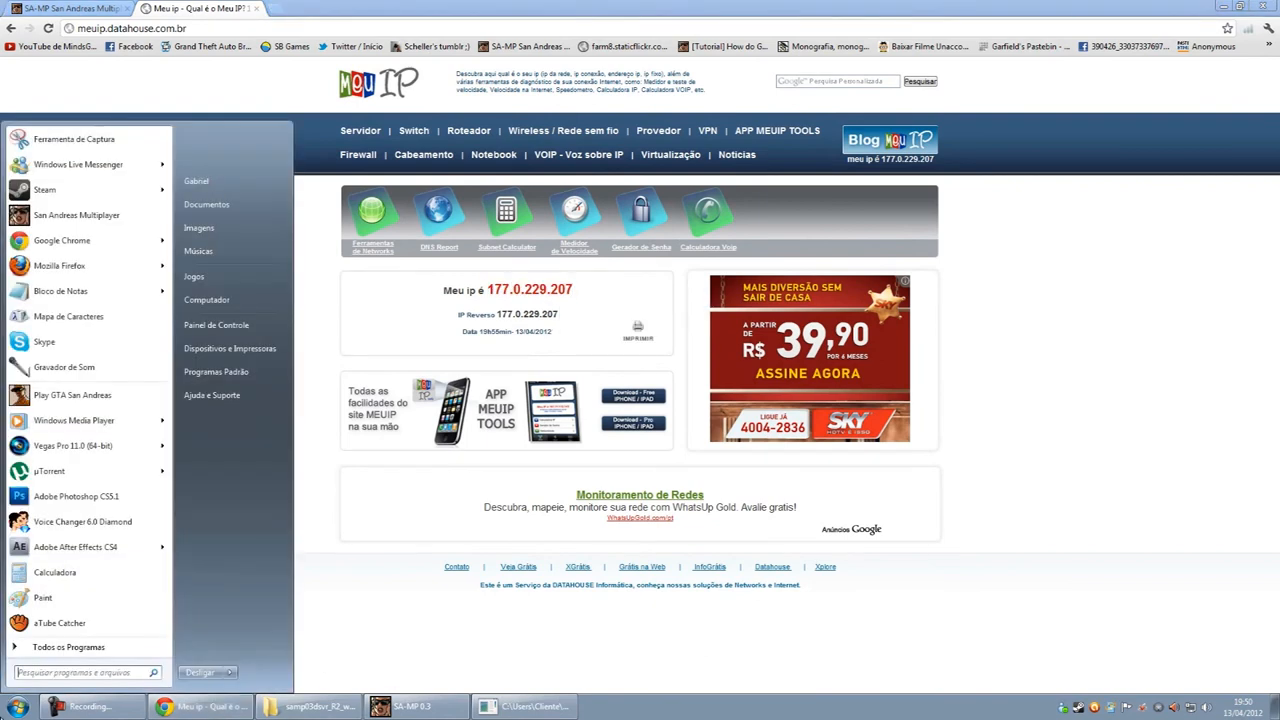
Type a Notepad invite asking a friend to join my GTA SA-MP server, then close it.
{"action": "left_click", "coordinate": [60, 291]}
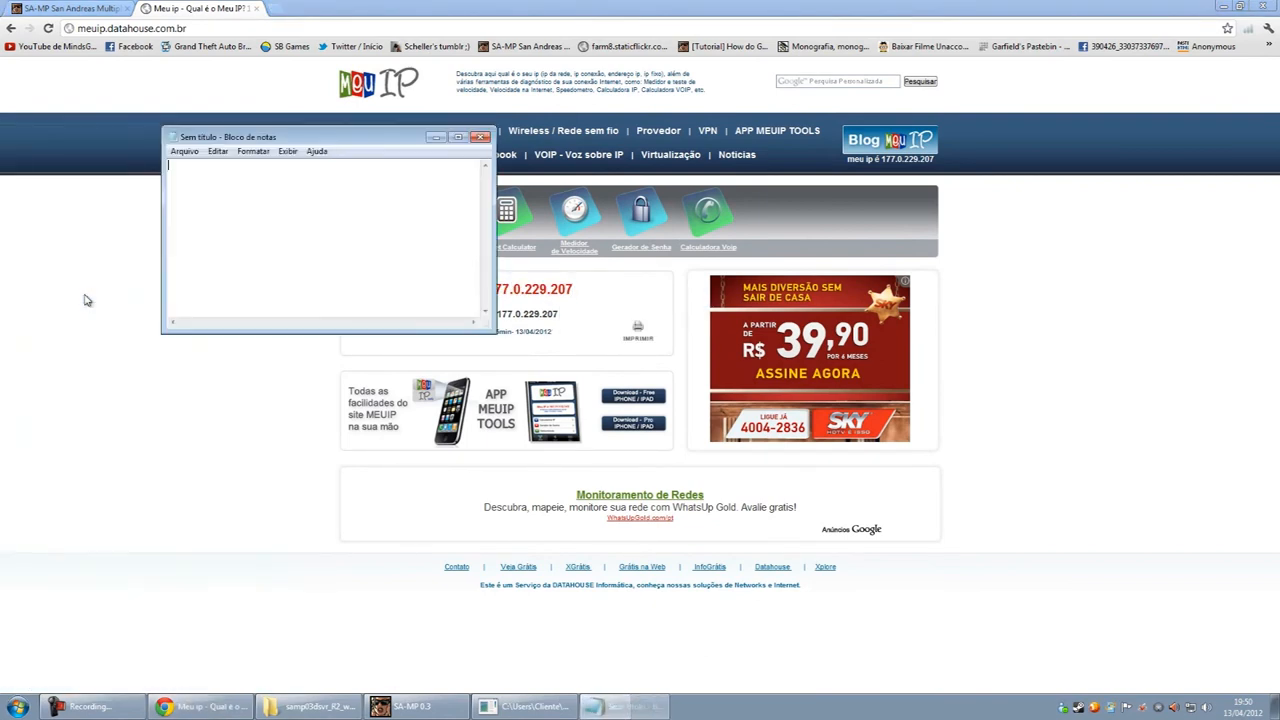
{"action": "type", "text": "Fulano diz:"}
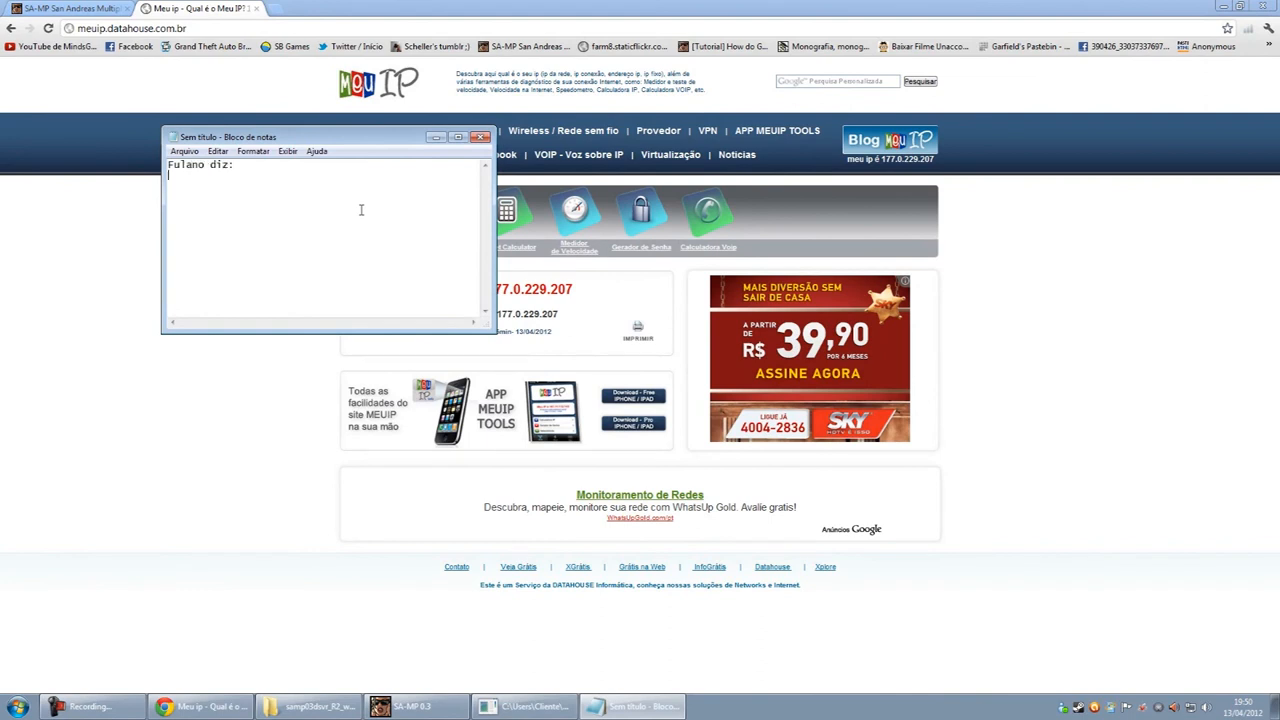
{"action": "type", "text": "* AE FIL"}
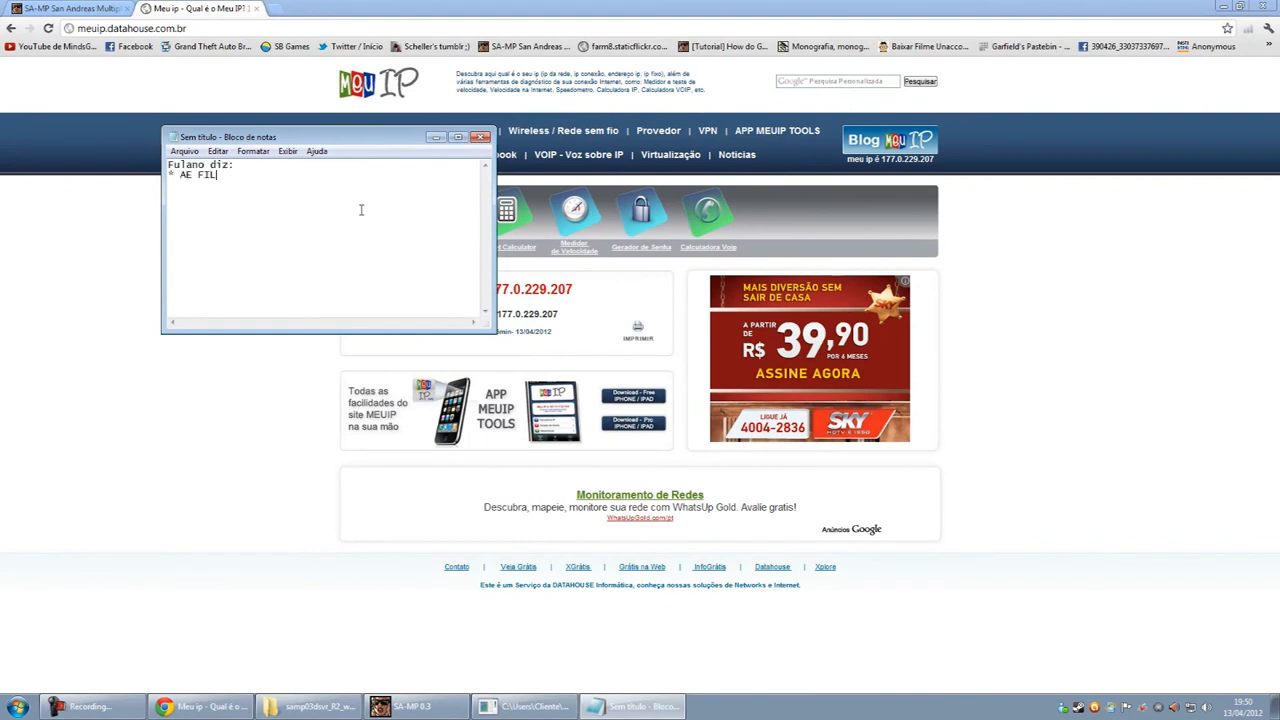
{"action": "type", "text": "HO DA PUTA"}
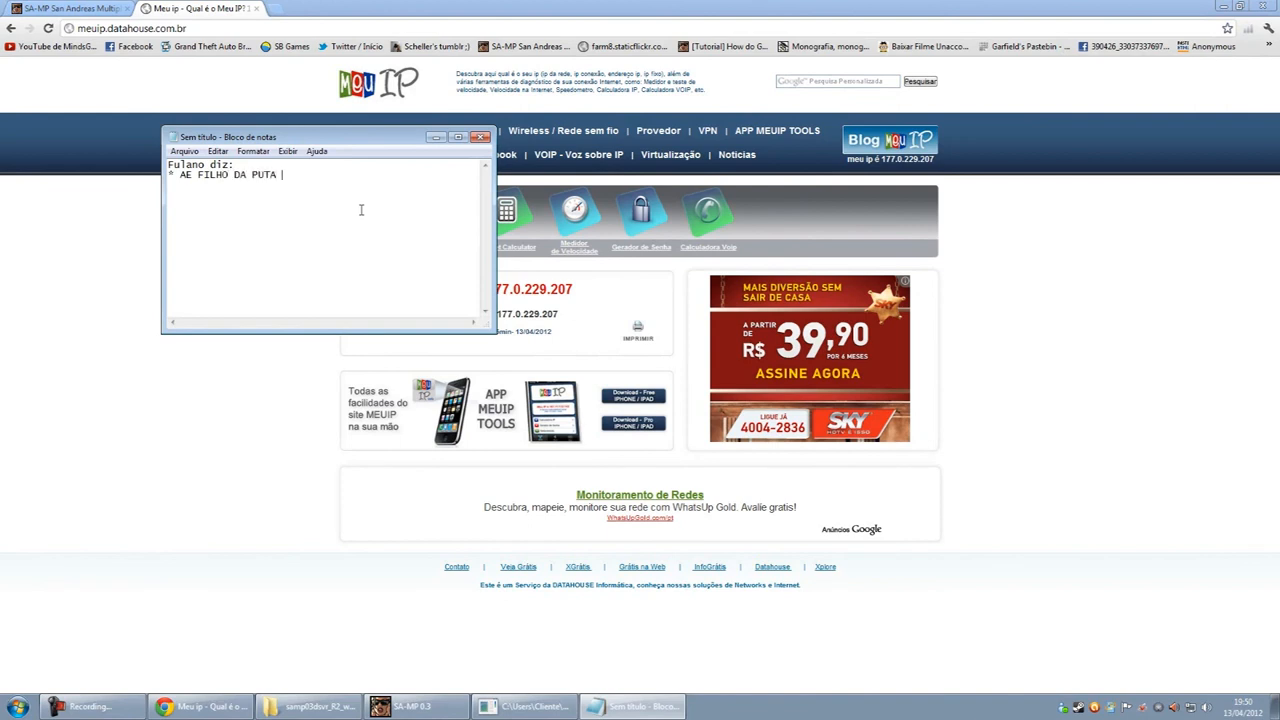
{"action": "type", "text": "ENTRA AQE"}
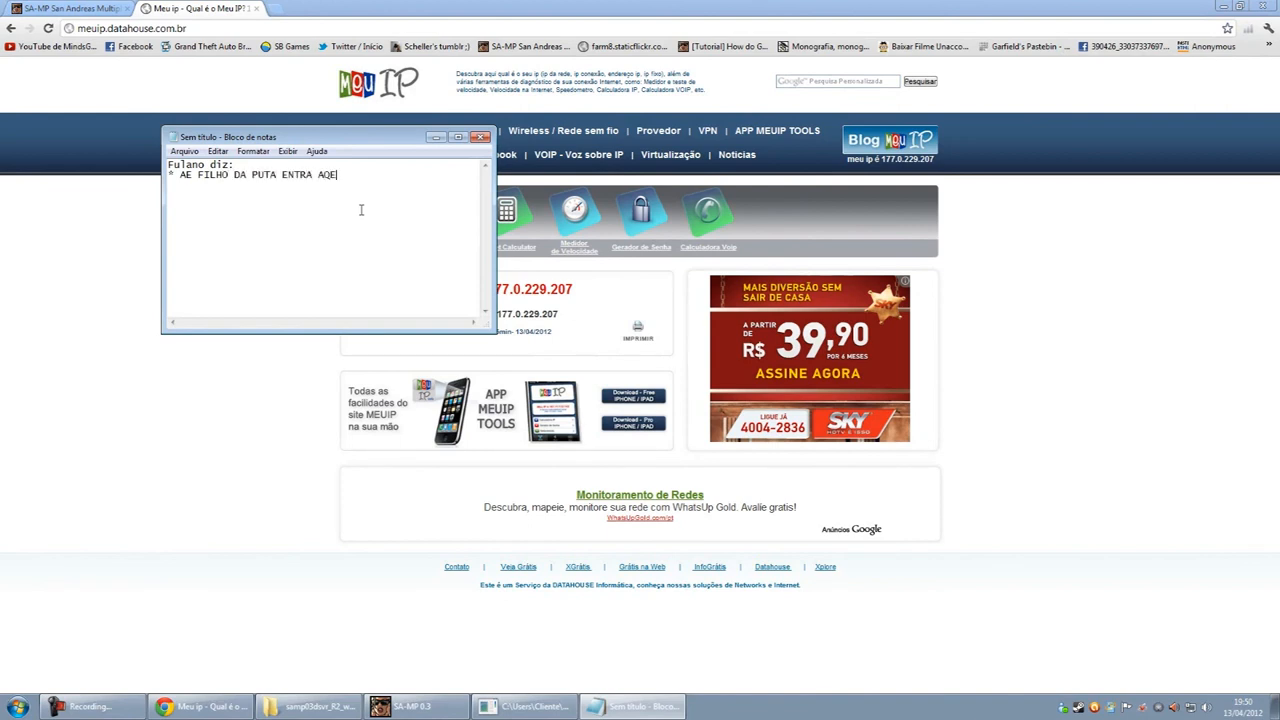
{"action": "type", "text": "NO MEU C"}
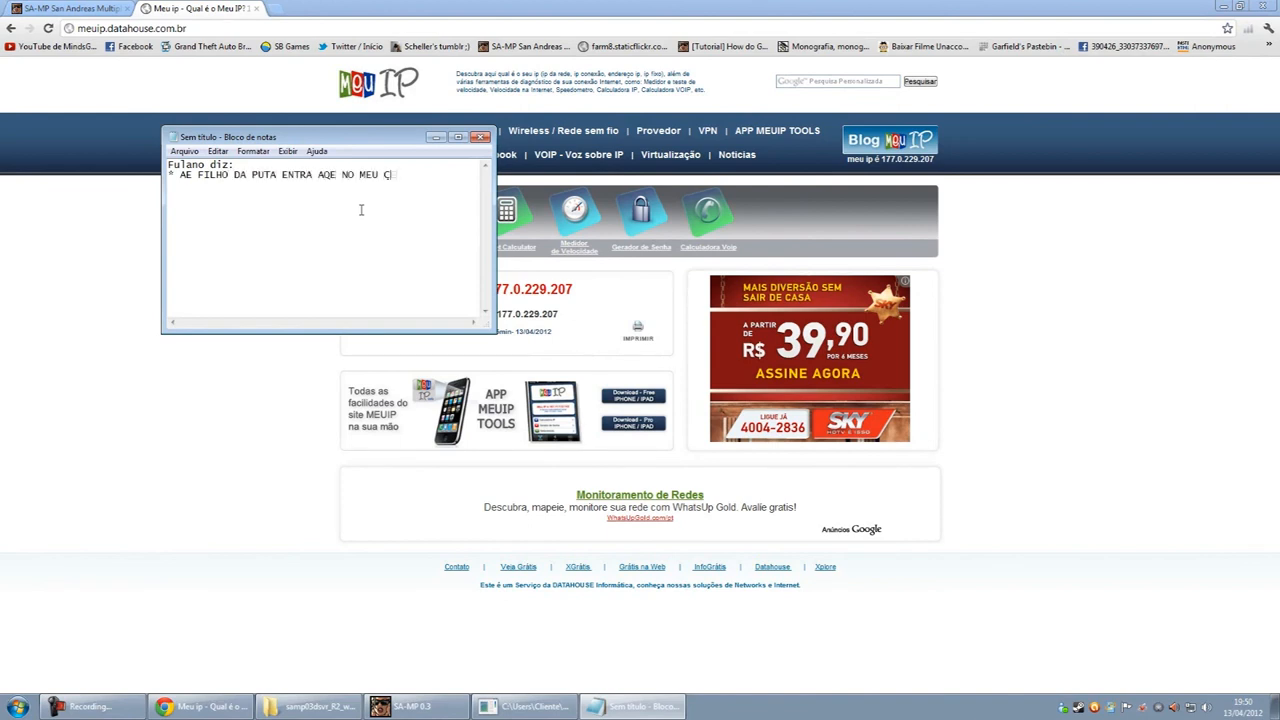
{"action": "type", "text": "RVE DI"}
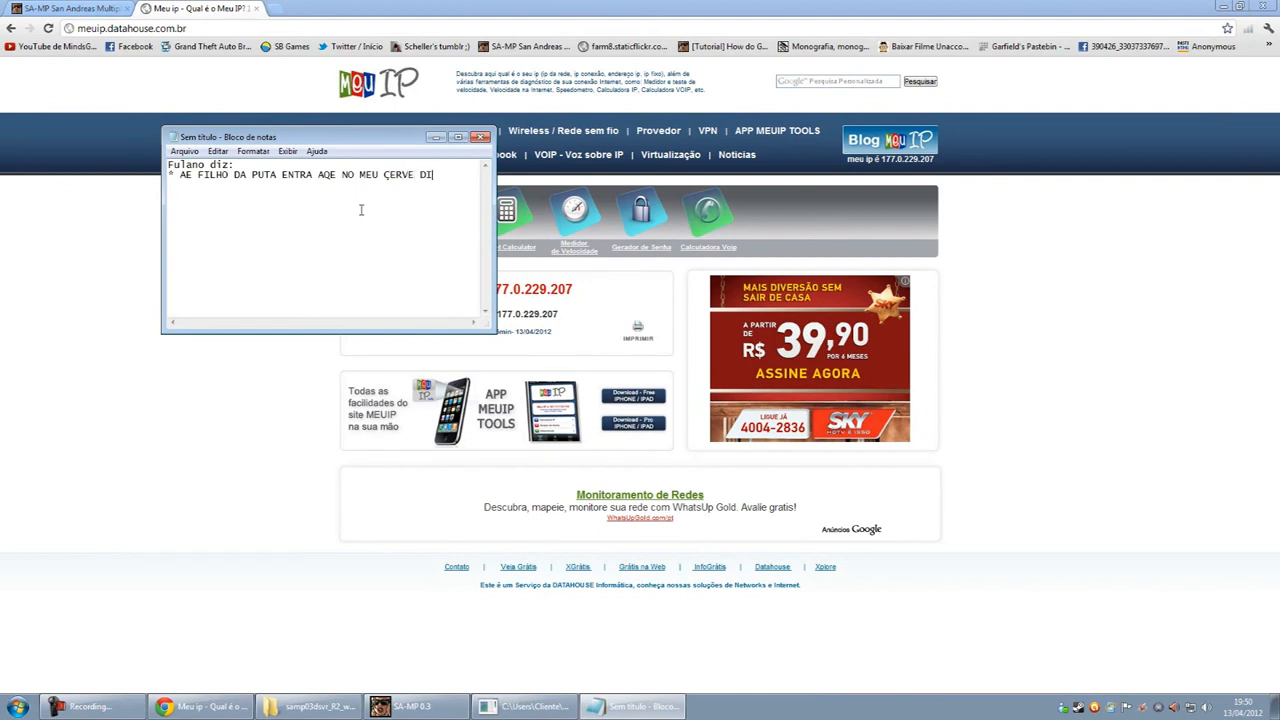
{"action": "type", "text": "GTA SAMPE 177.0.229.207"}
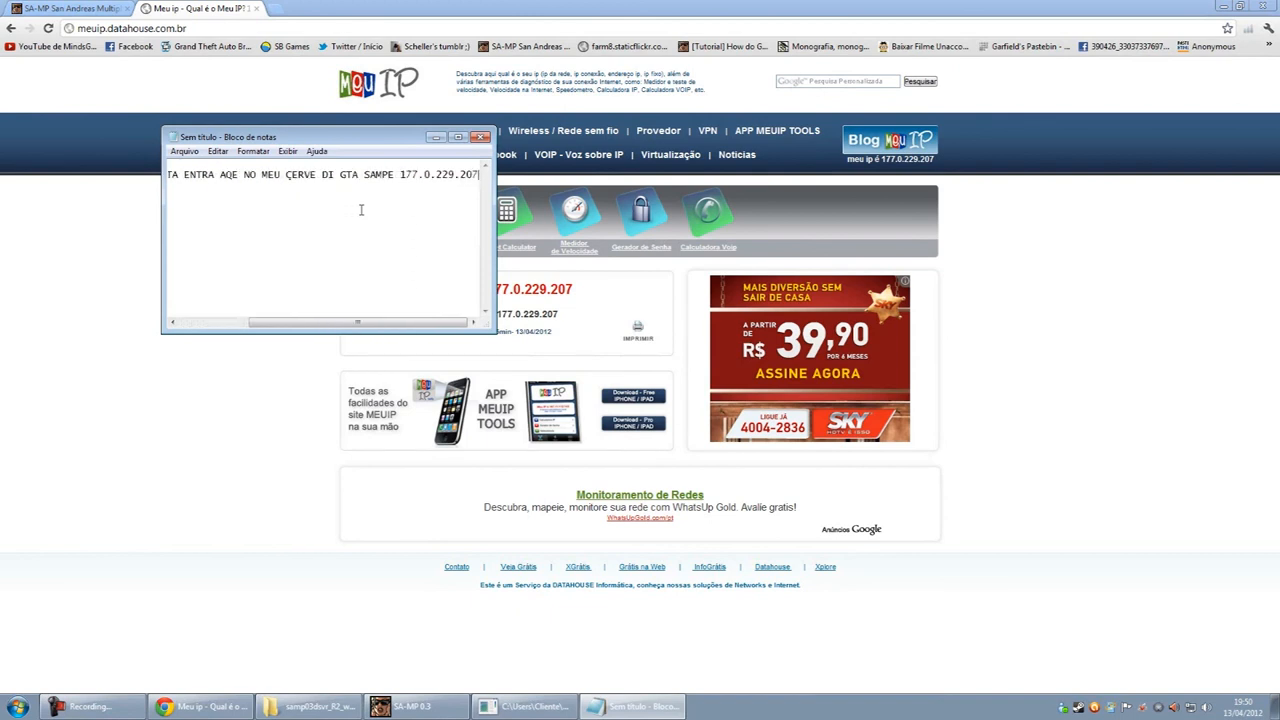
{"action": "mouse_move", "coordinate": [315, 210]}
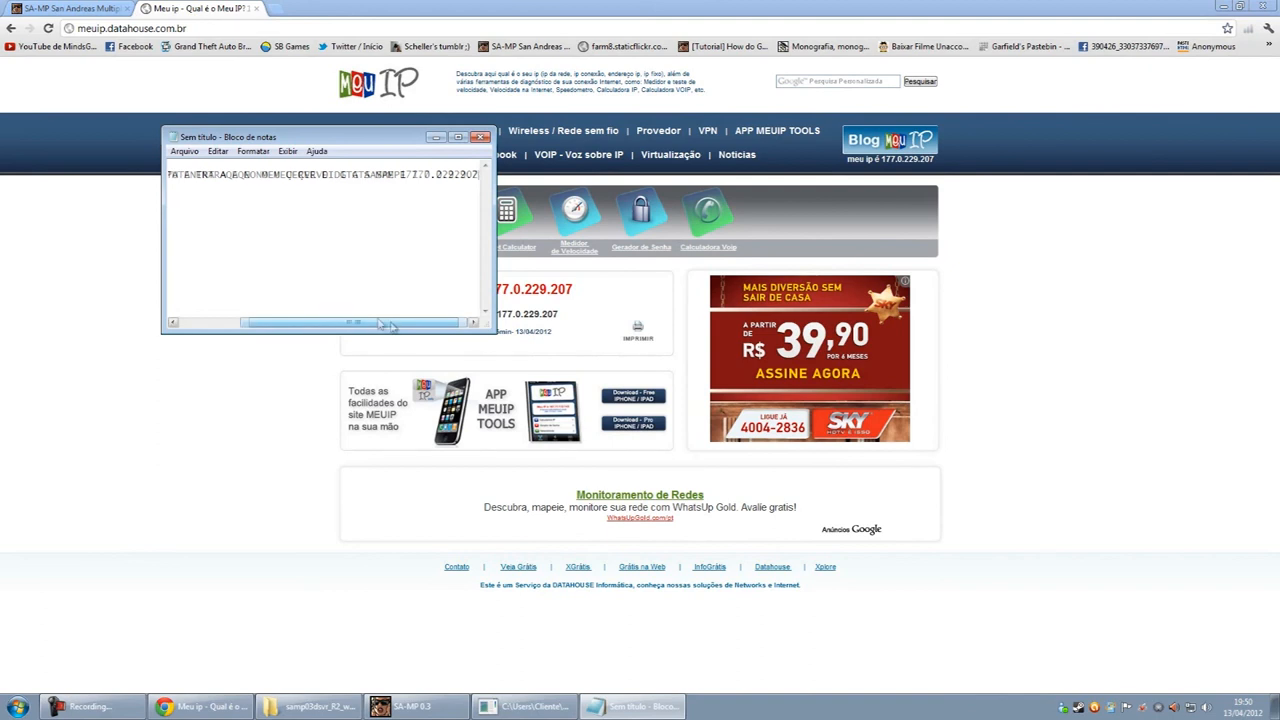
{"action": "left_click", "coordinate": [480, 136]}
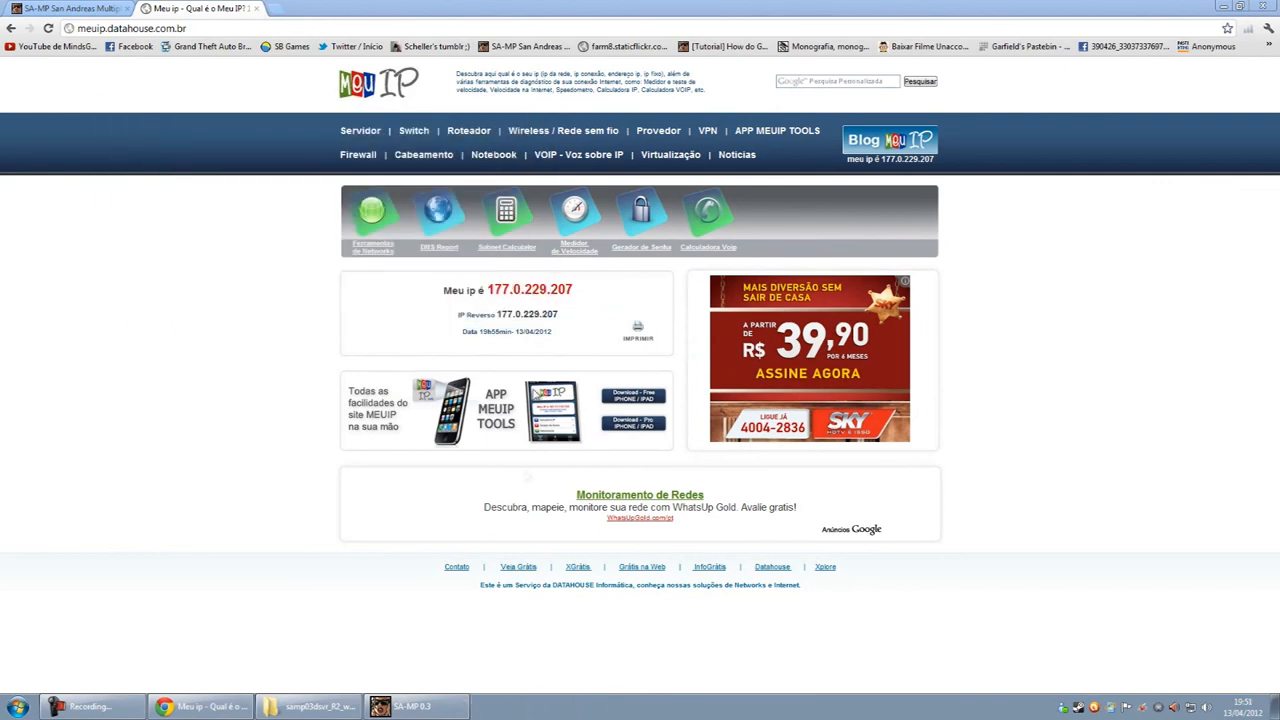
Restore the SA-MP 0.3 client window from the taskbar to show its server list.
{"action": "left_click", "coordinate": [416, 706]}
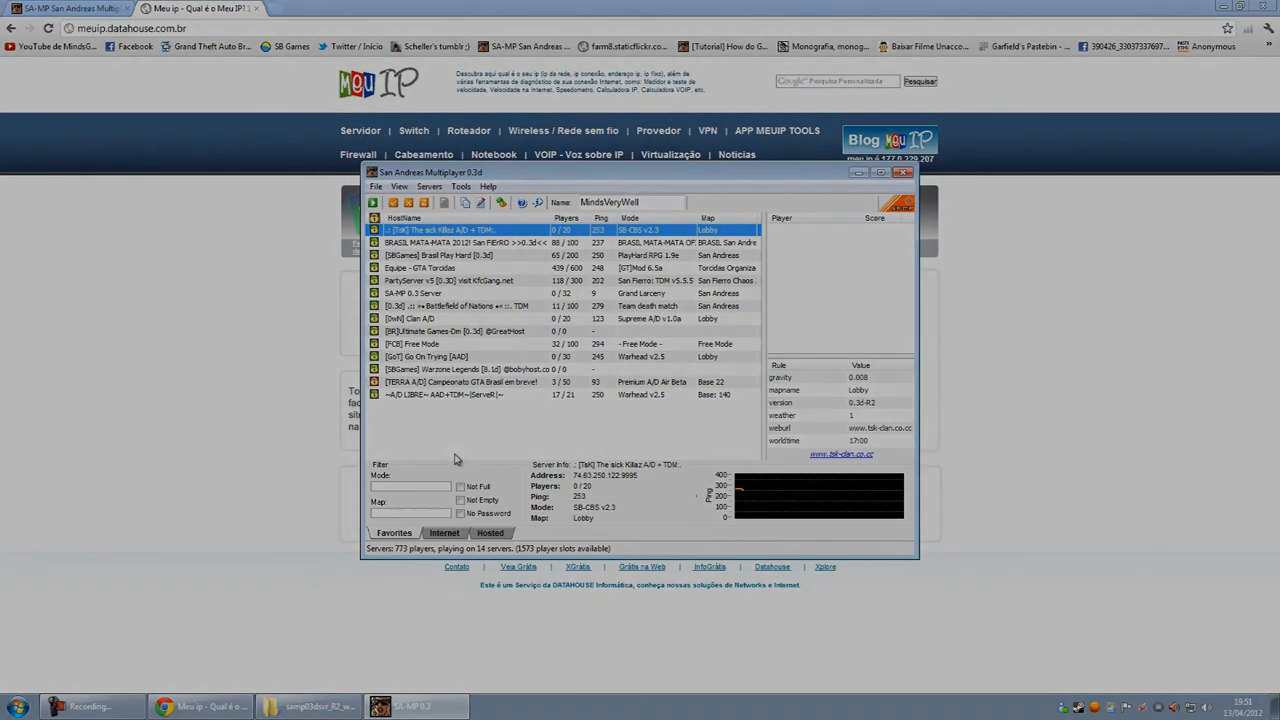
{"action": "left_click", "coordinate": [903, 172]}
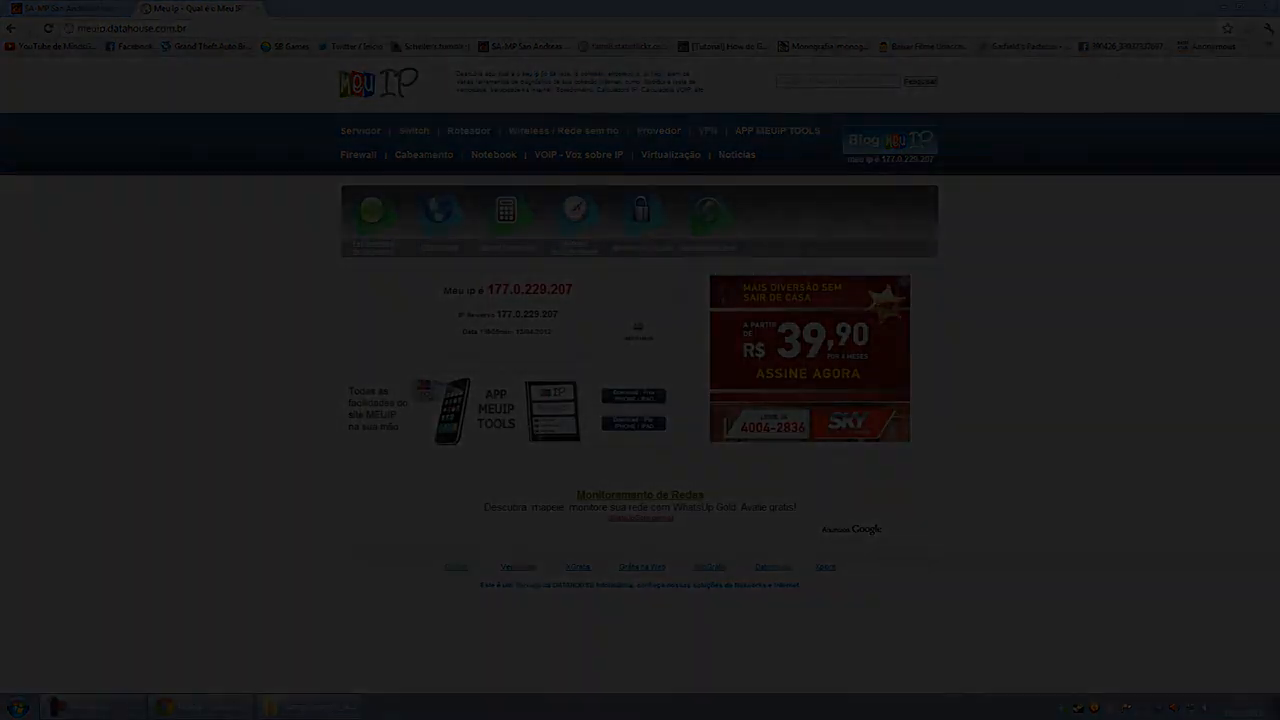